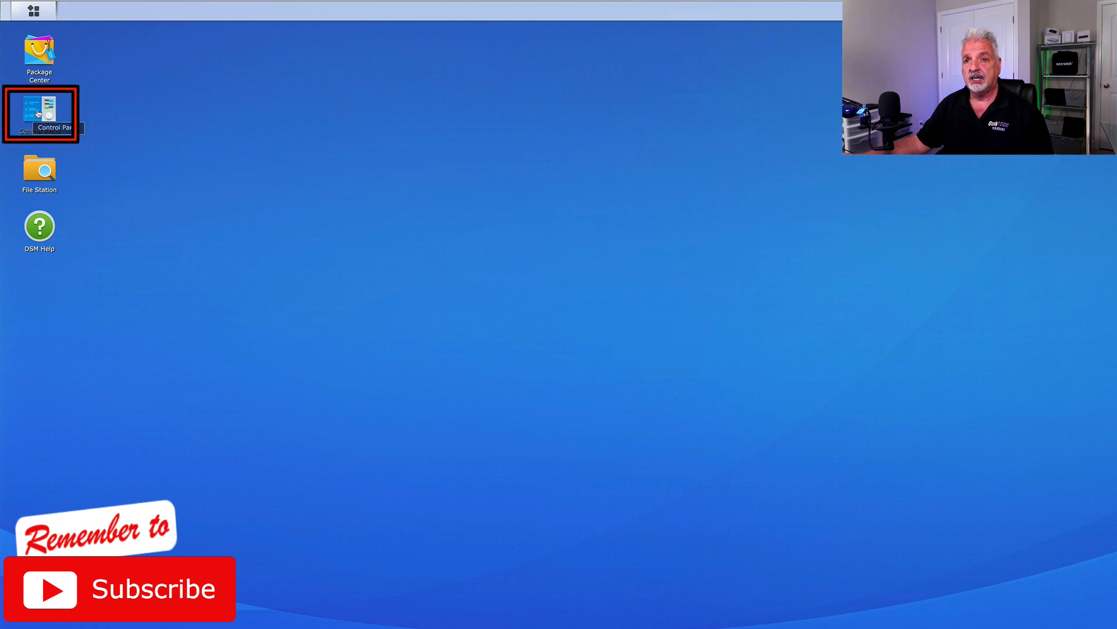
Step: Bring up File Station on the Desktop share after a brief look at Control Panel
{"action": "double_click", "coordinate": [39, 114]}
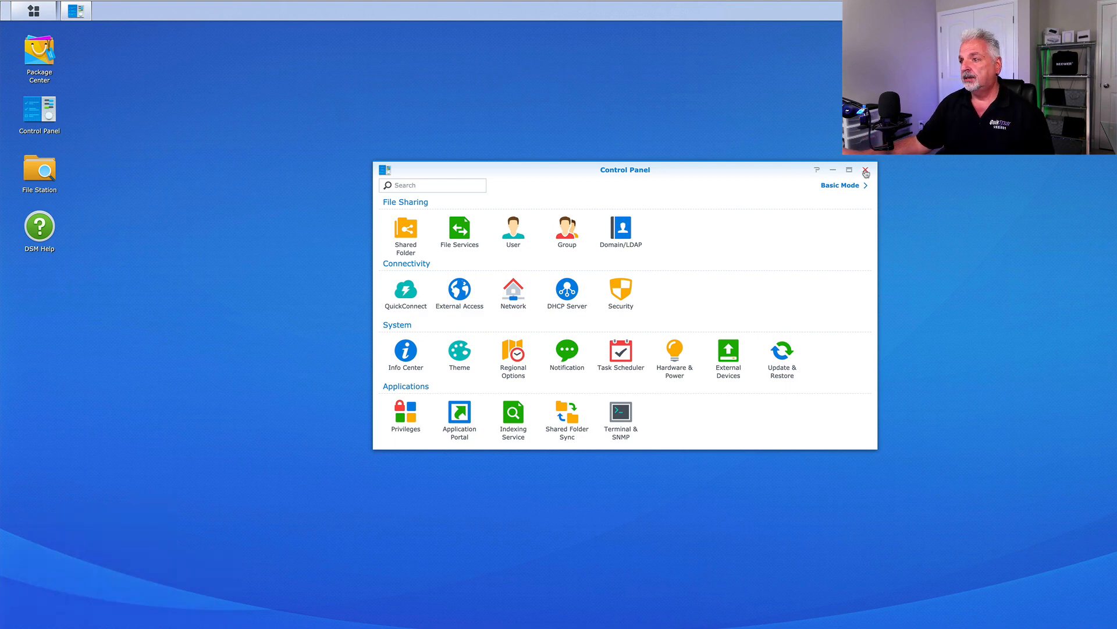
{"action": "left_click", "coordinate": [865, 170]}
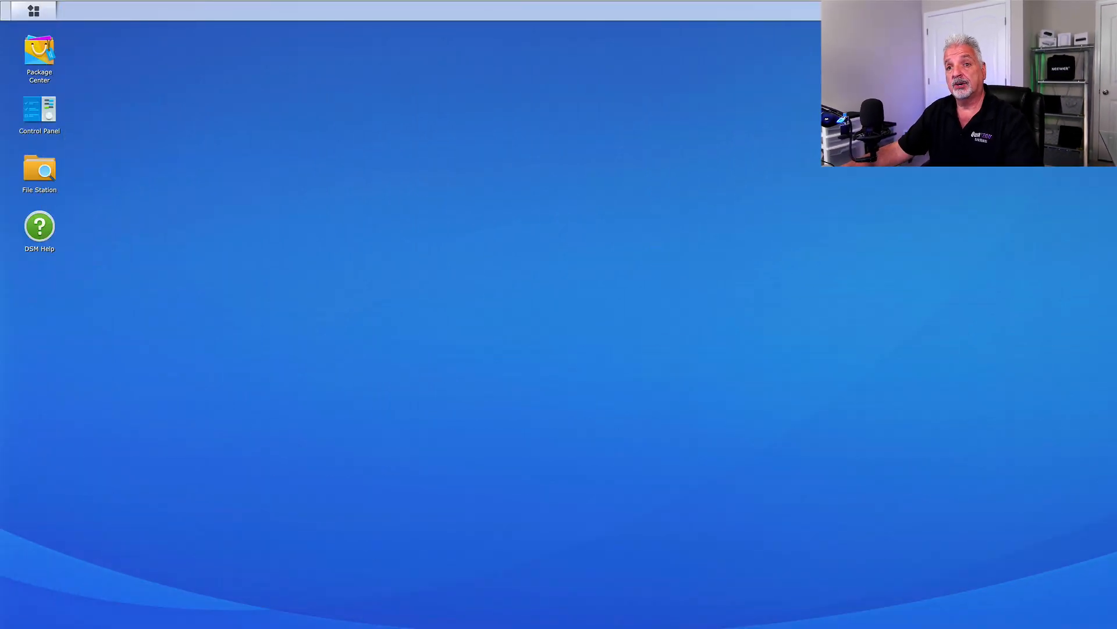
{"action": "double_click", "coordinate": [40, 171]}
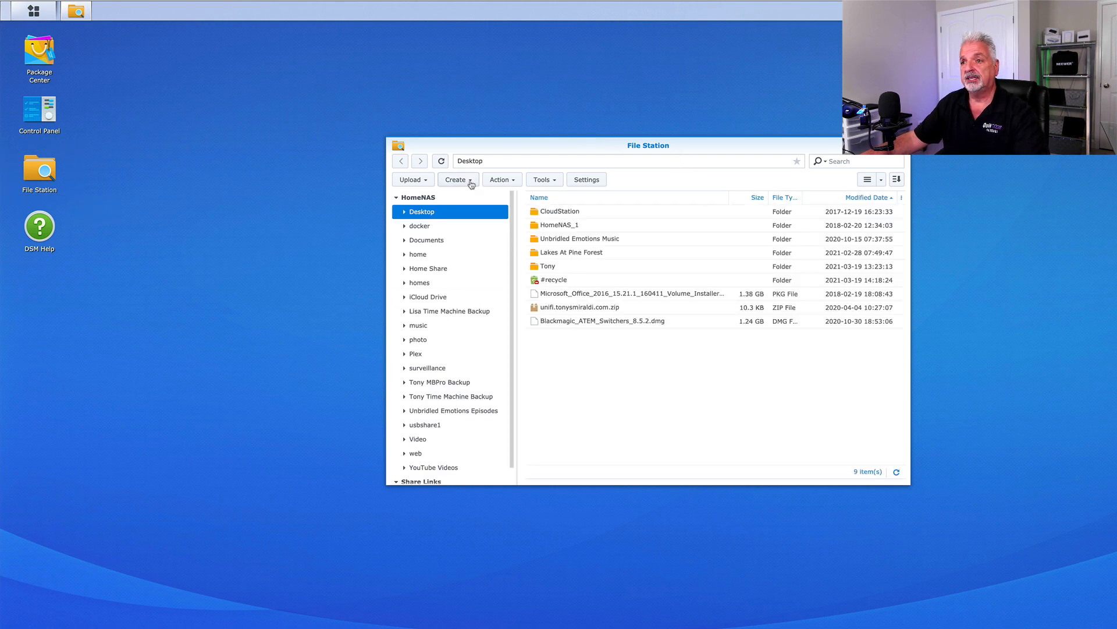
{"action": "left_click", "coordinate": [457, 179]}
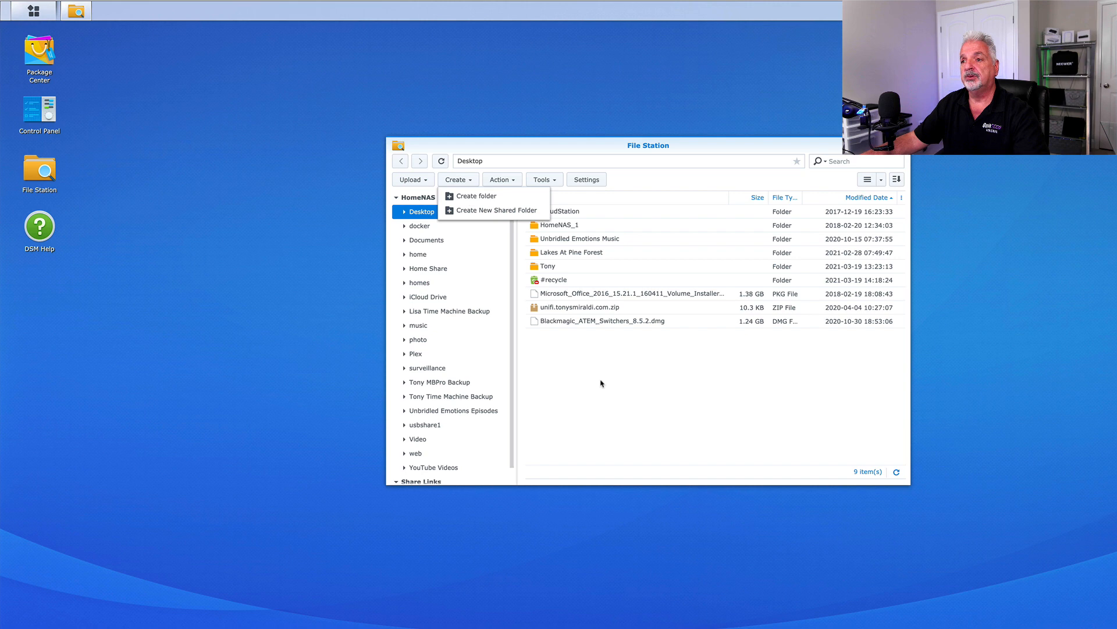
{"action": "left_click", "coordinate": [592, 376]}
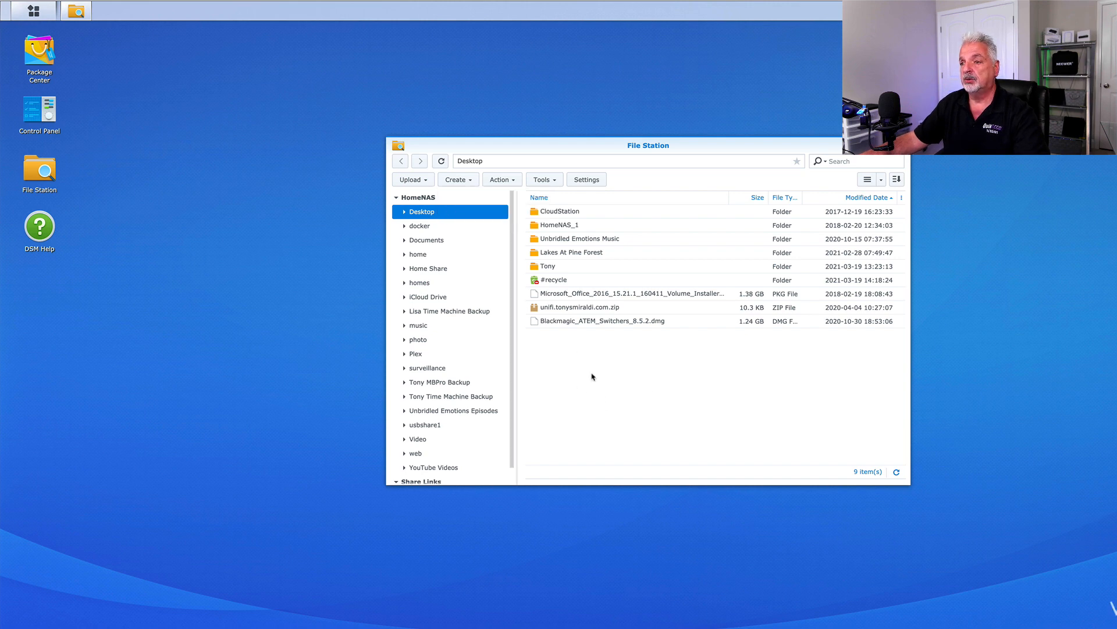
Step: Create a new folder named YT Demo inside Desktop via the context menu
{"action": "right_click", "coordinate": [591, 367]}
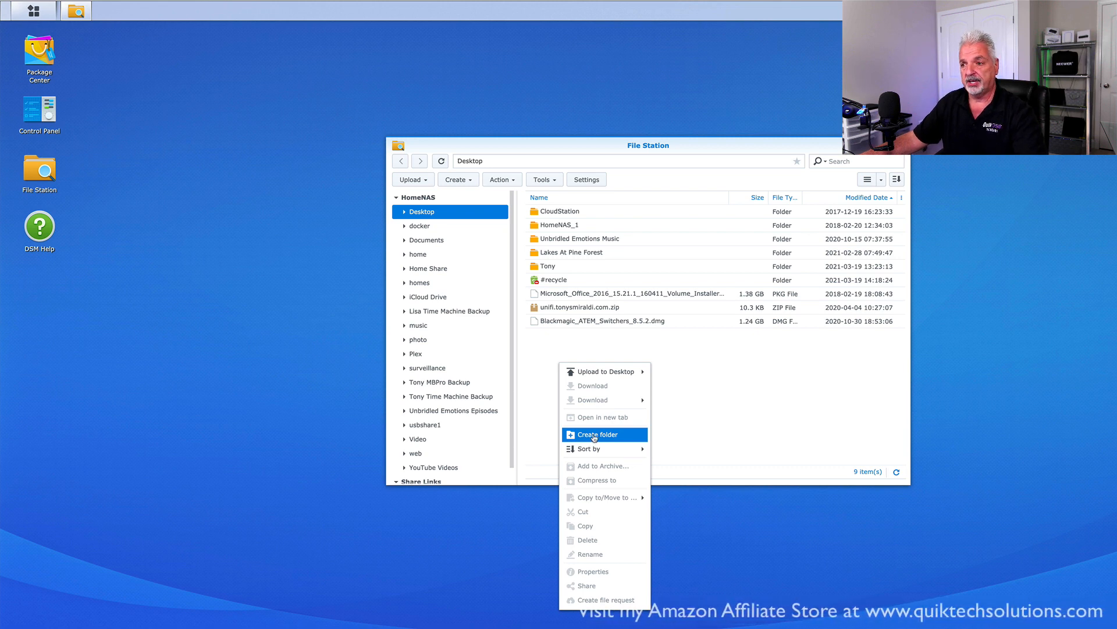
{"action": "left_click", "coordinate": [594, 434]}
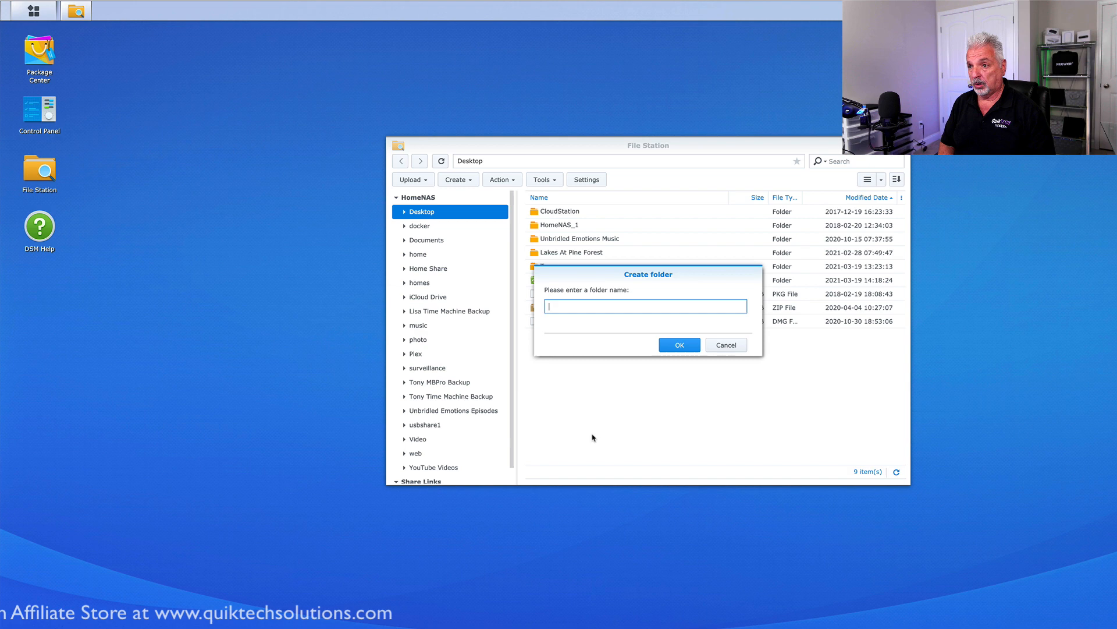
{"action": "type", "text": "YT Demo"}
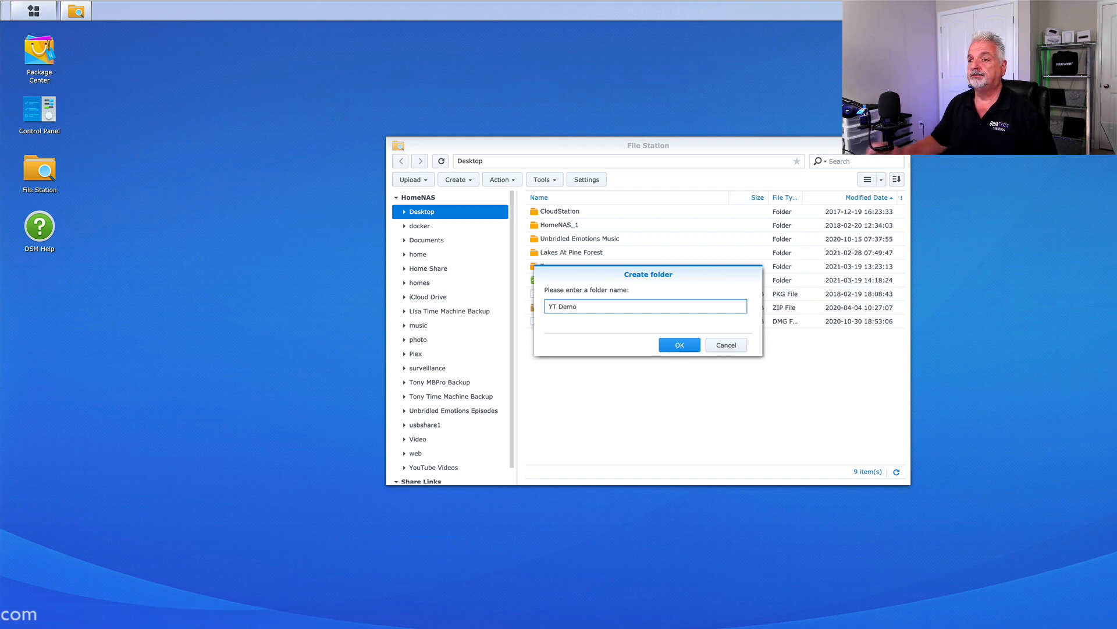
{"action": "left_click", "coordinate": [677, 344]}
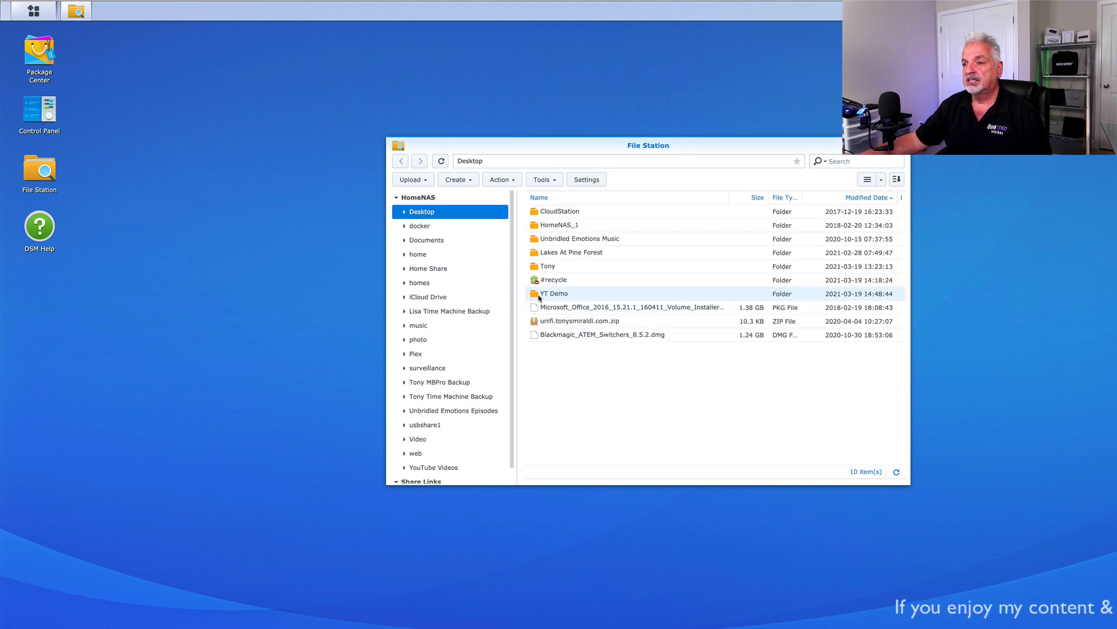
Step: Put the PNG images into YT Demo, skipping duplicates, and return to Desktop
{"action": "double_click", "coordinate": [554, 293]}
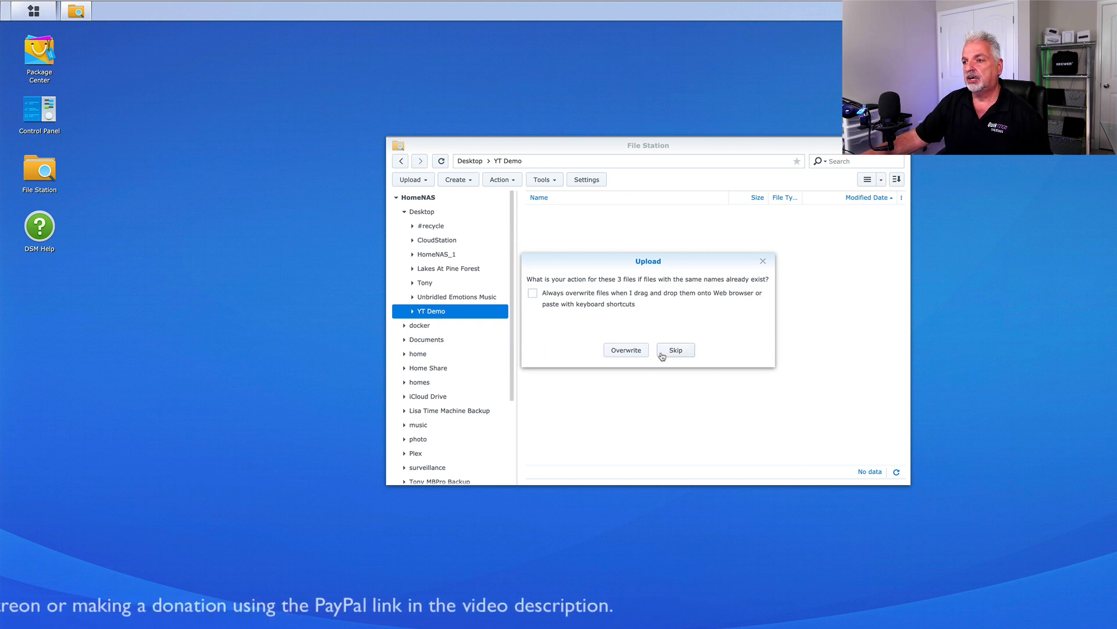
{"action": "left_click", "coordinate": [674, 351]}
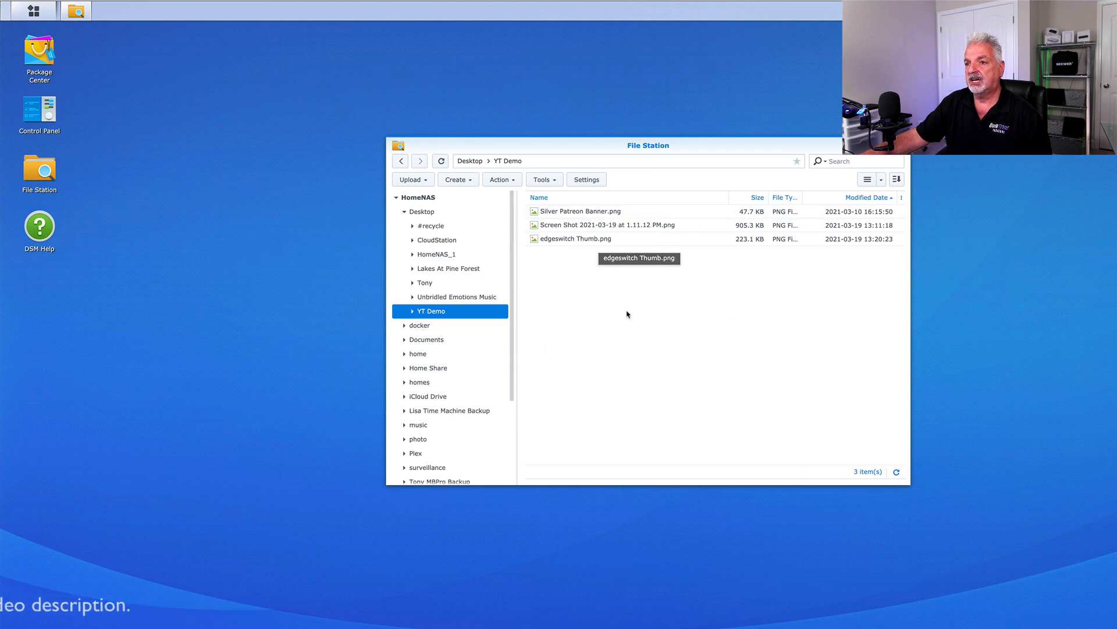
{"action": "left_click", "coordinate": [421, 212]}
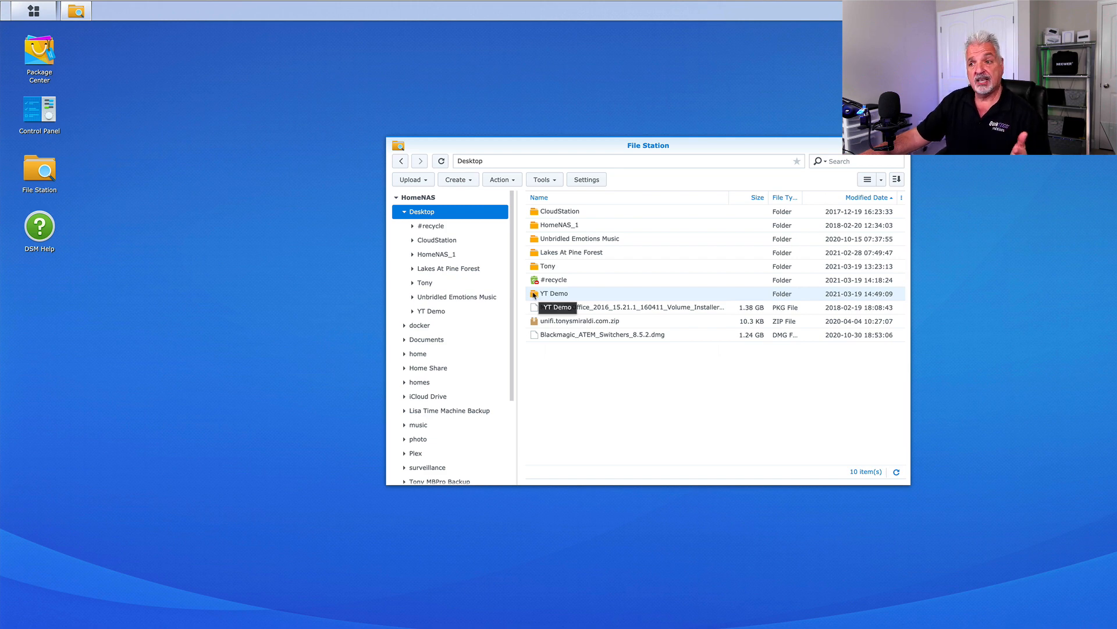
Step: Generate a gofile.me sharing link for YT Demo and select it for copying
{"action": "right_click", "coordinate": [556, 293]}
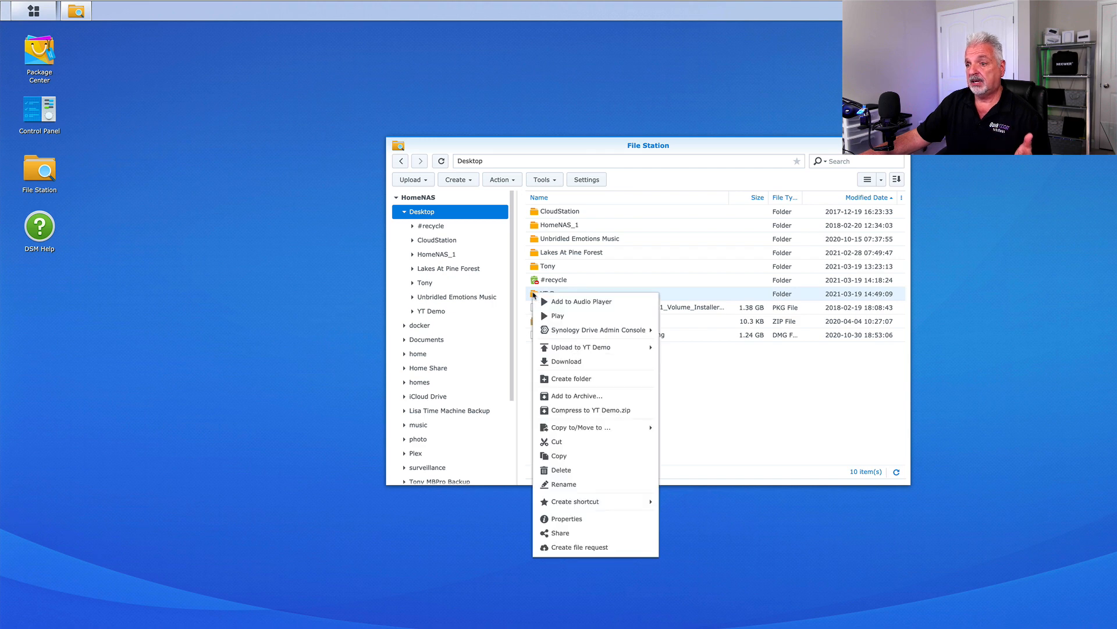
{"action": "mouse_move", "coordinate": [563, 532]}
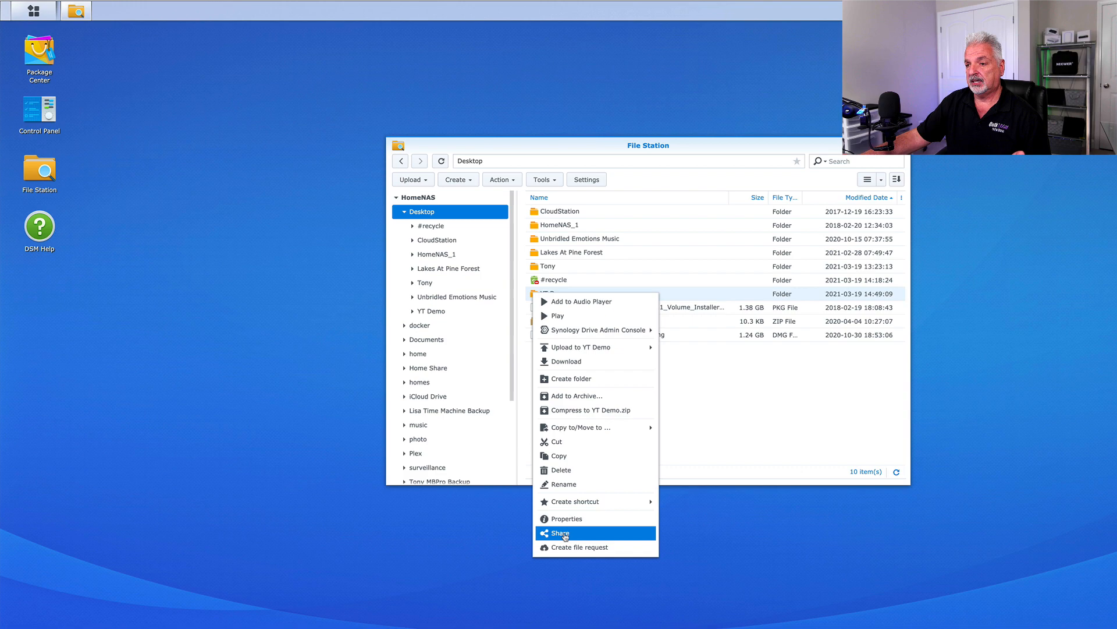
{"action": "left_click", "coordinate": [559, 533]}
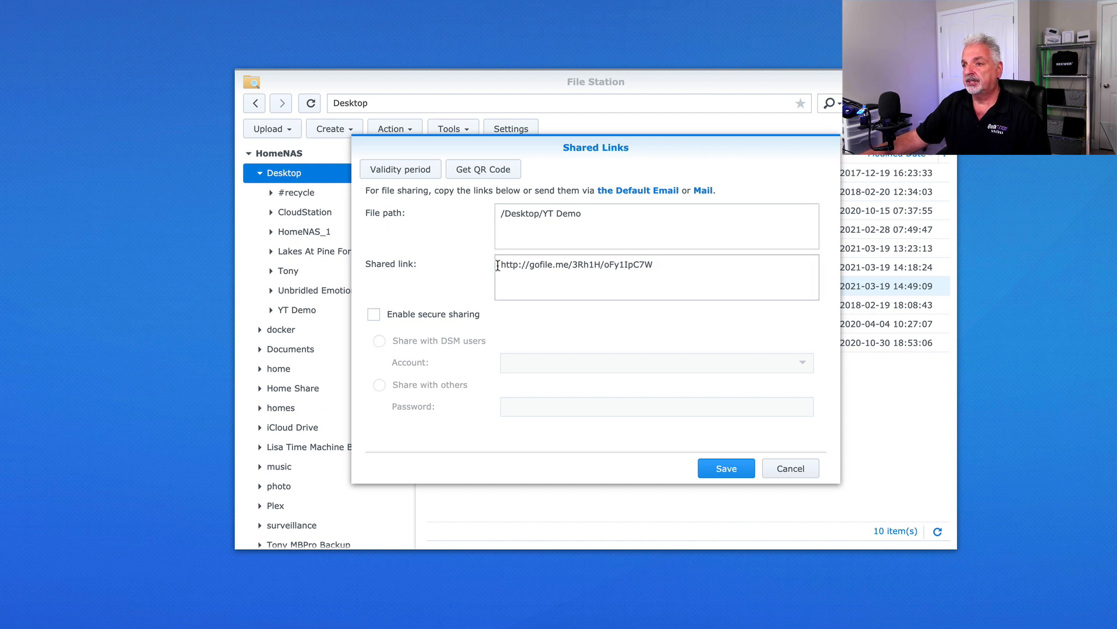
{"action": "double_click", "coordinate": [576, 264]}
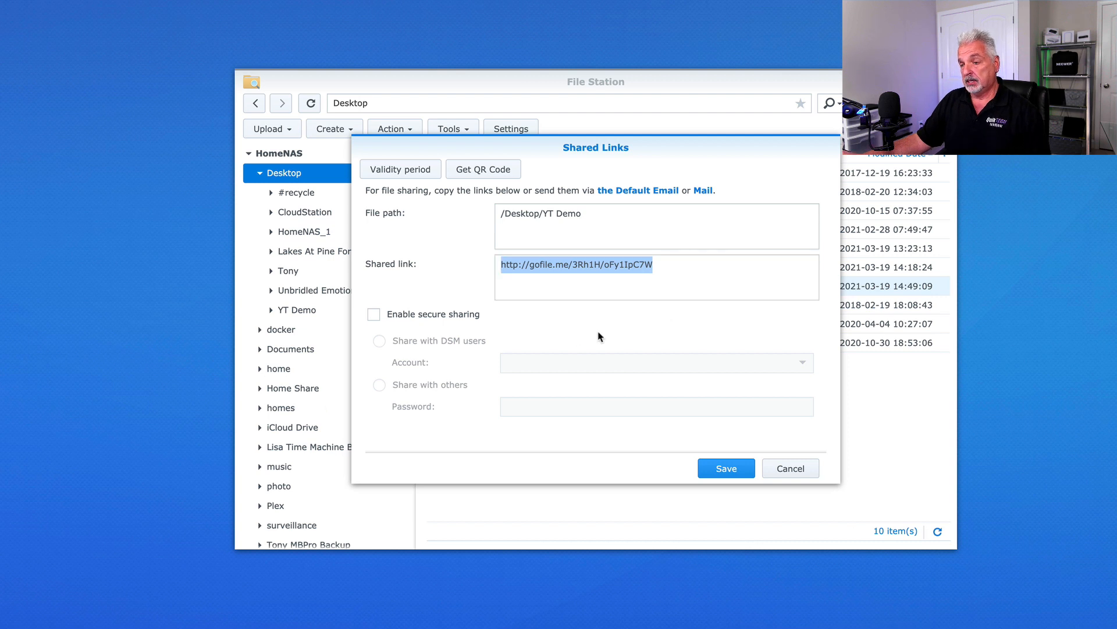
Step: Try password-protected secure sharing, then leave secure sharing switched off
{"action": "left_click", "coordinate": [374, 315]}
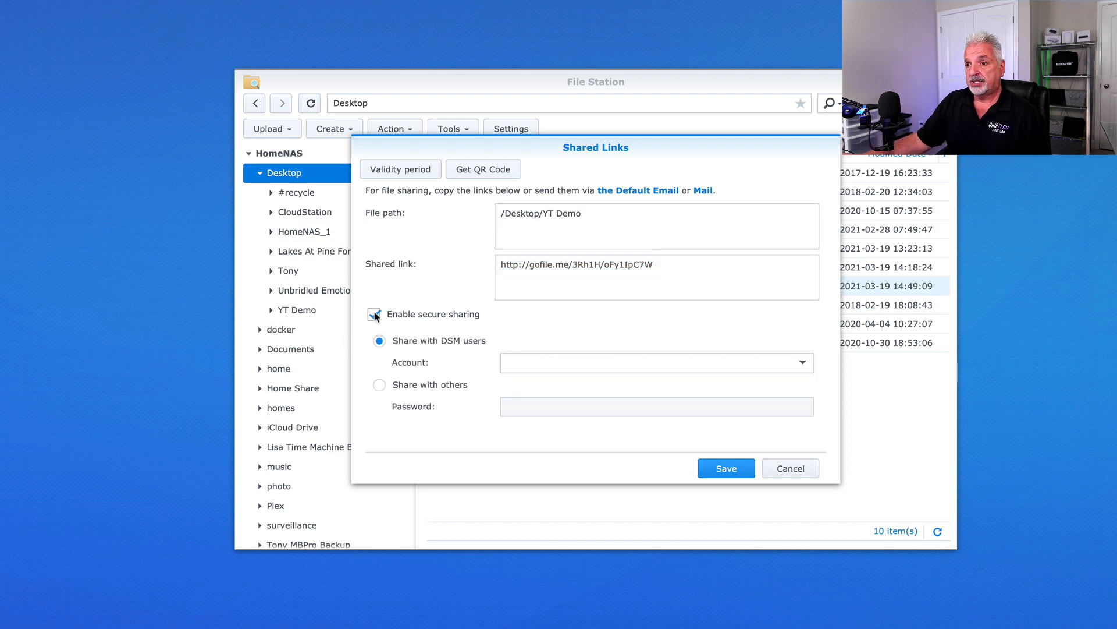
{"action": "left_click", "coordinate": [375, 314]}
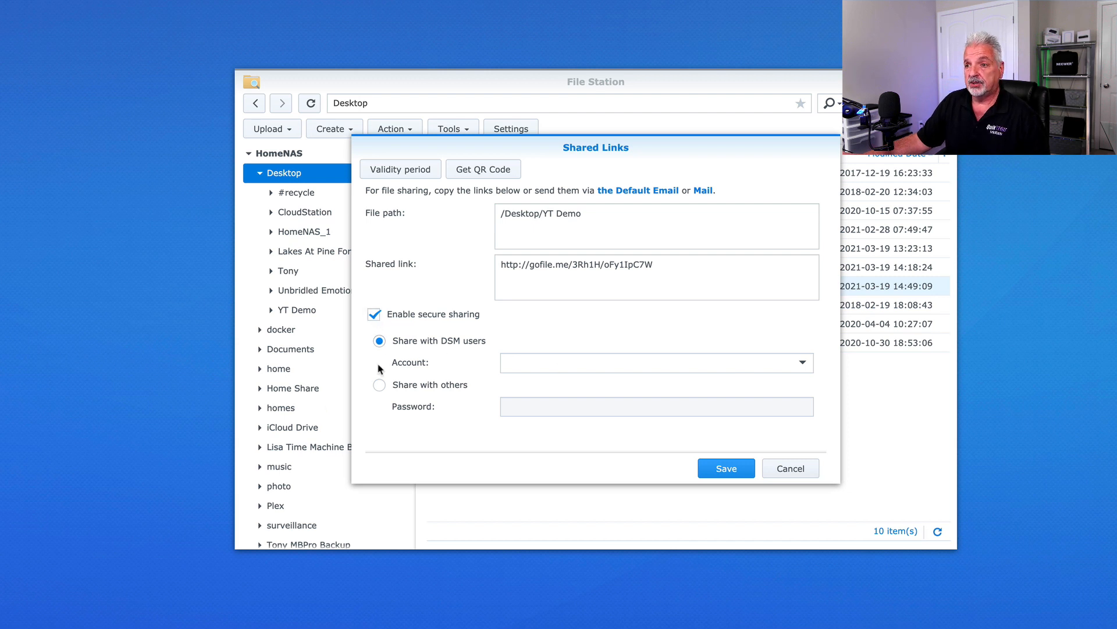
{"action": "left_click", "coordinate": [379, 386]}
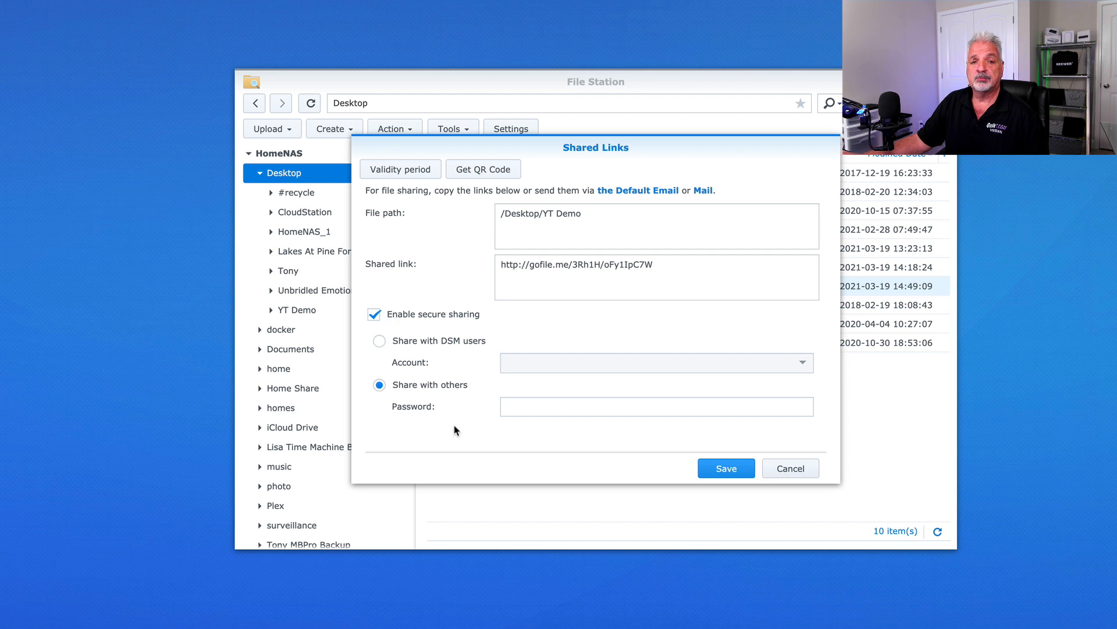
{"action": "left_click", "coordinate": [655, 406]}
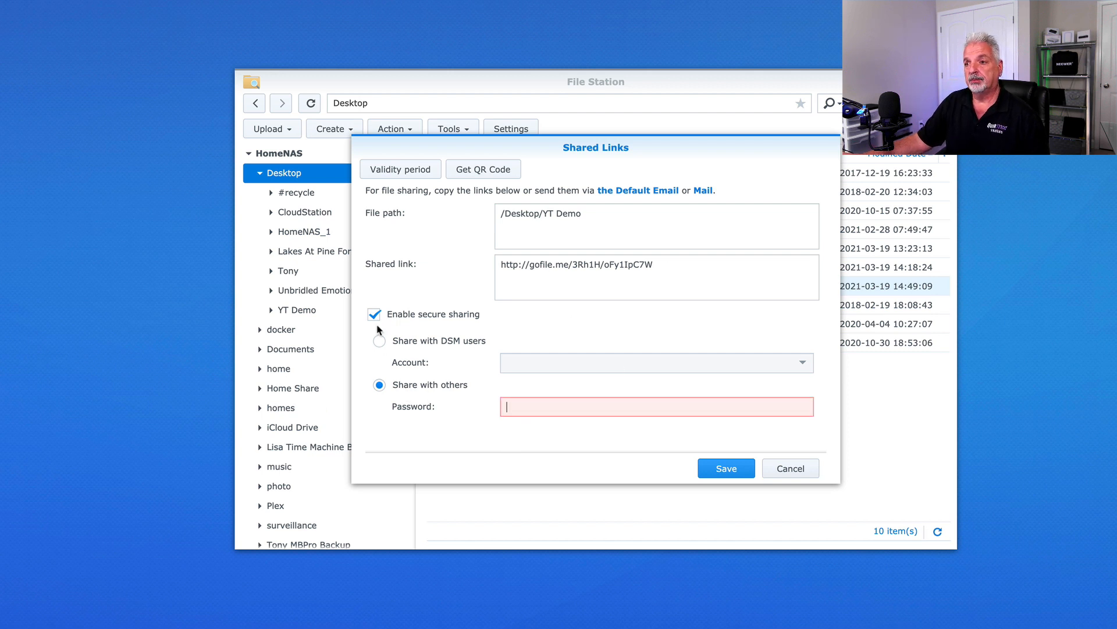
{"action": "left_click", "coordinate": [374, 313]}
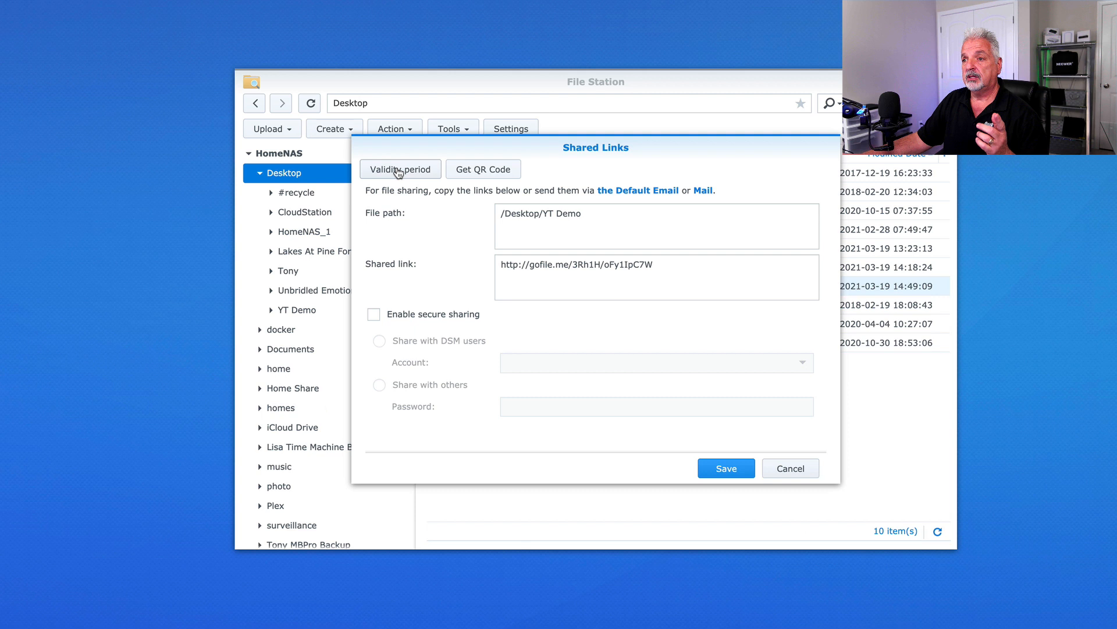
{"action": "left_click", "coordinate": [399, 169]}
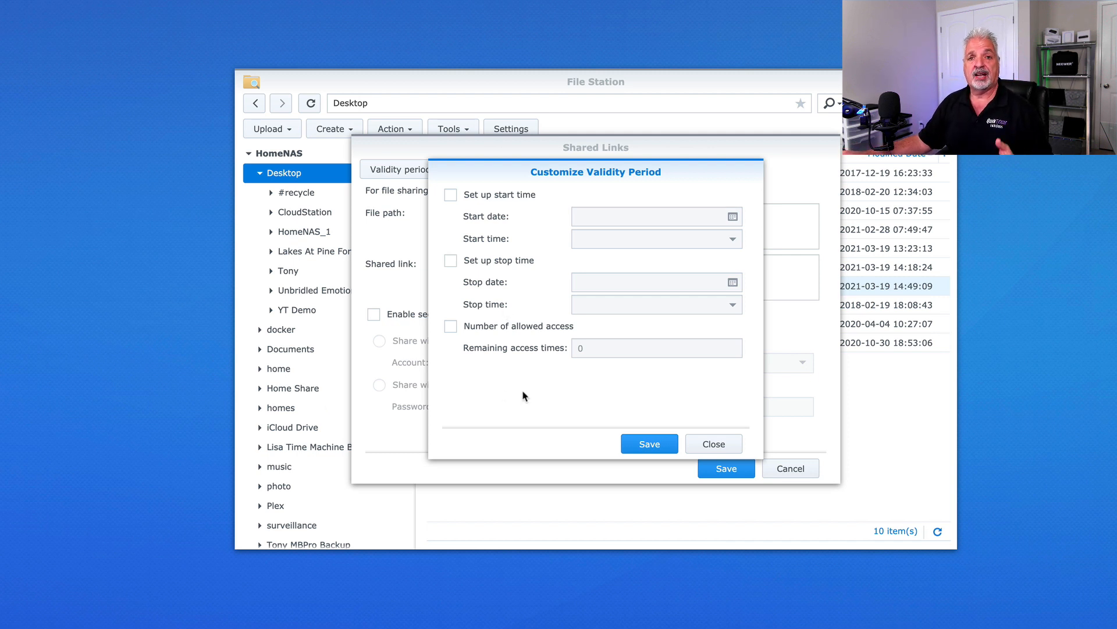
{"action": "mouse_move", "coordinate": [548, 395]}
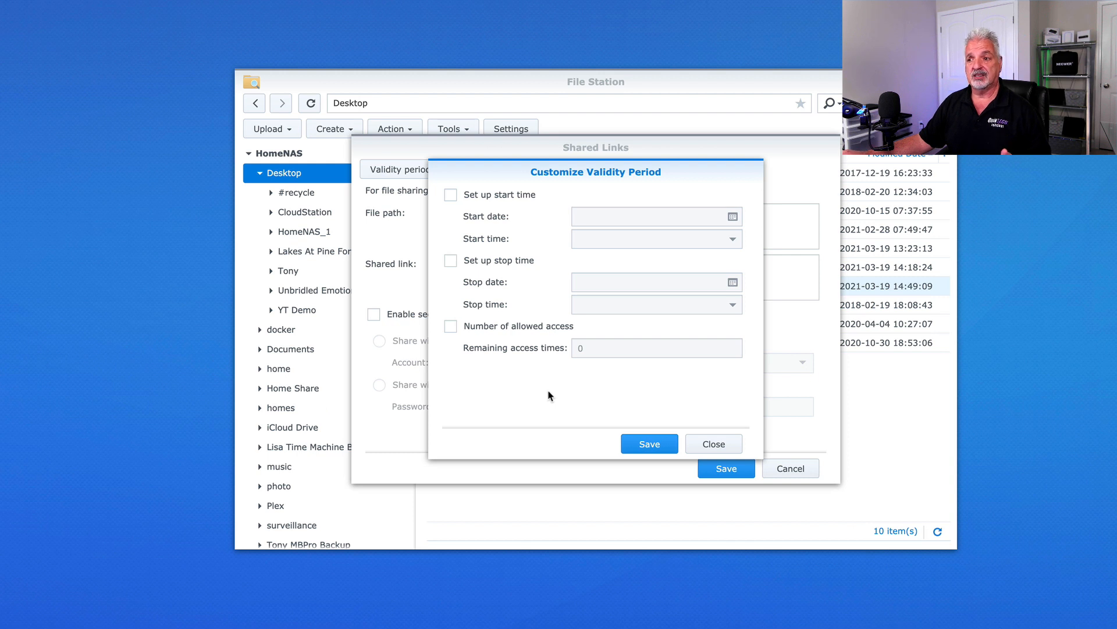
{"action": "left_click", "coordinate": [451, 194]}
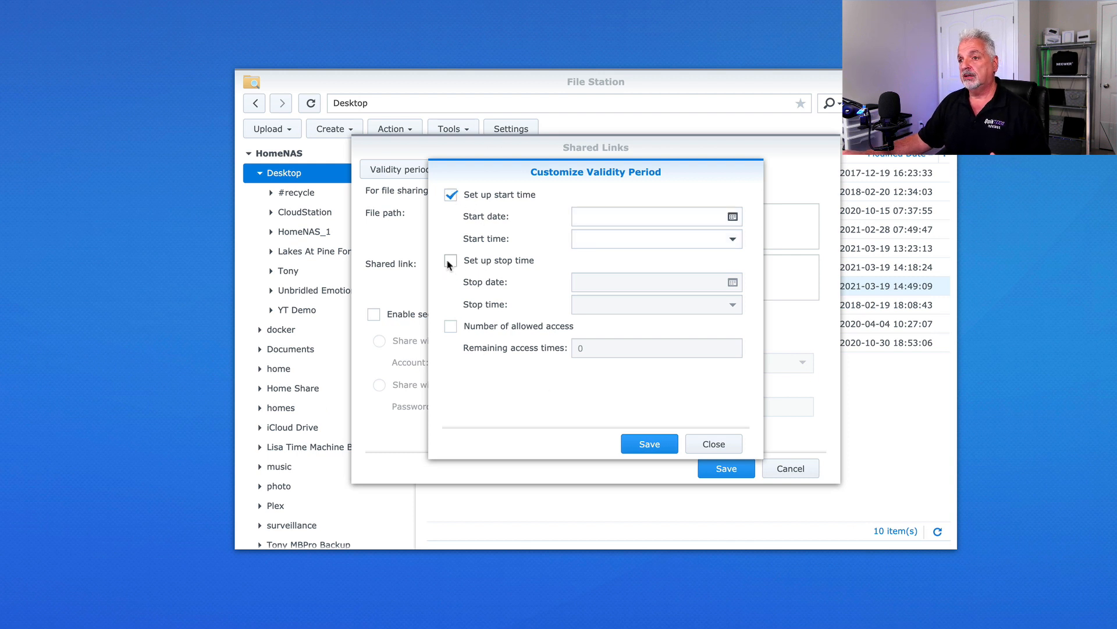
{"action": "left_click", "coordinate": [450, 260]}
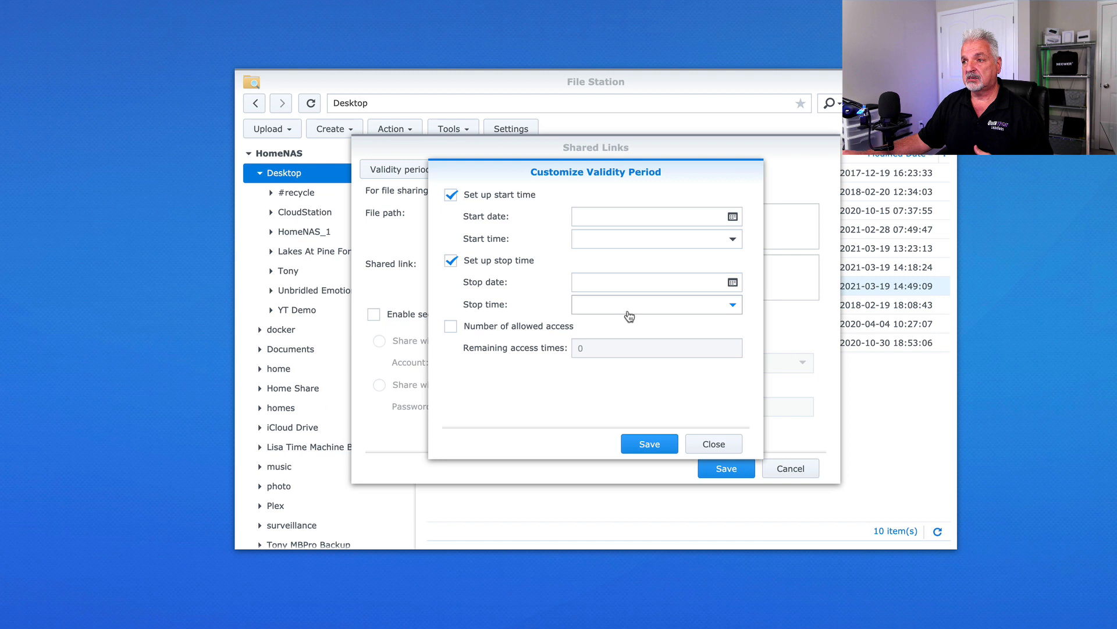
{"action": "left_click", "coordinate": [451, 326]}
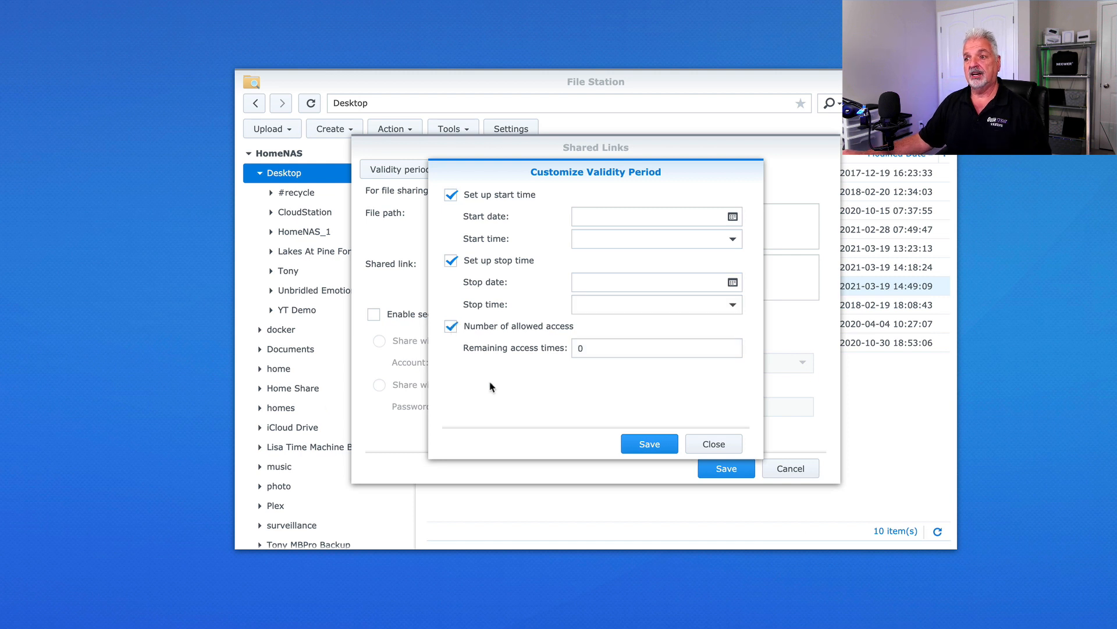
{"action": "left_click", "coordinate": [655, 348]}
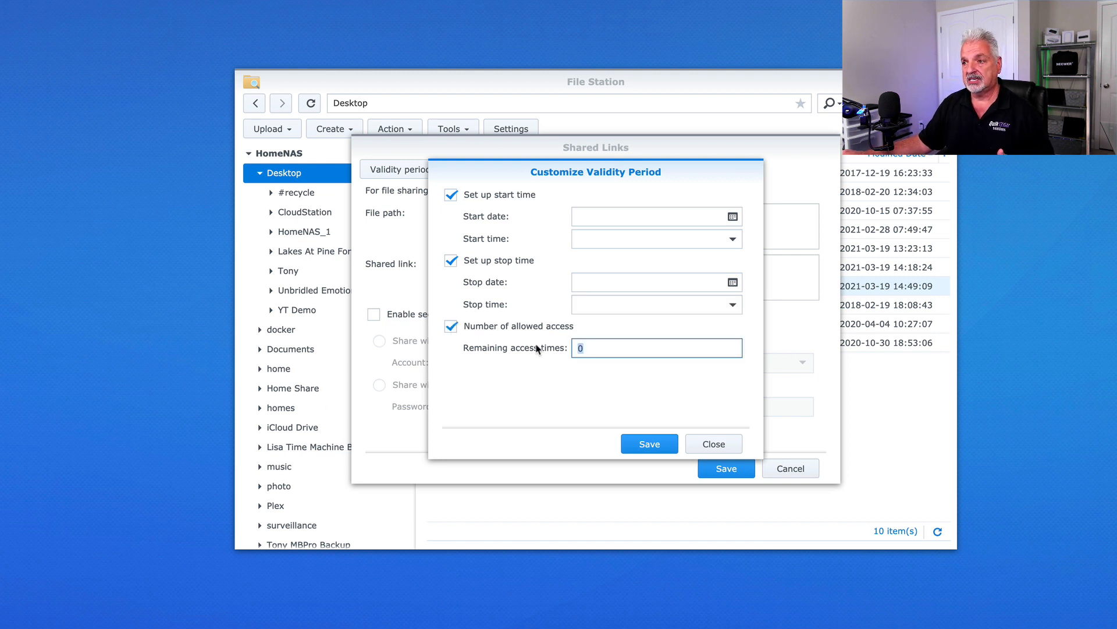
{"action": "type", "text": "1"}
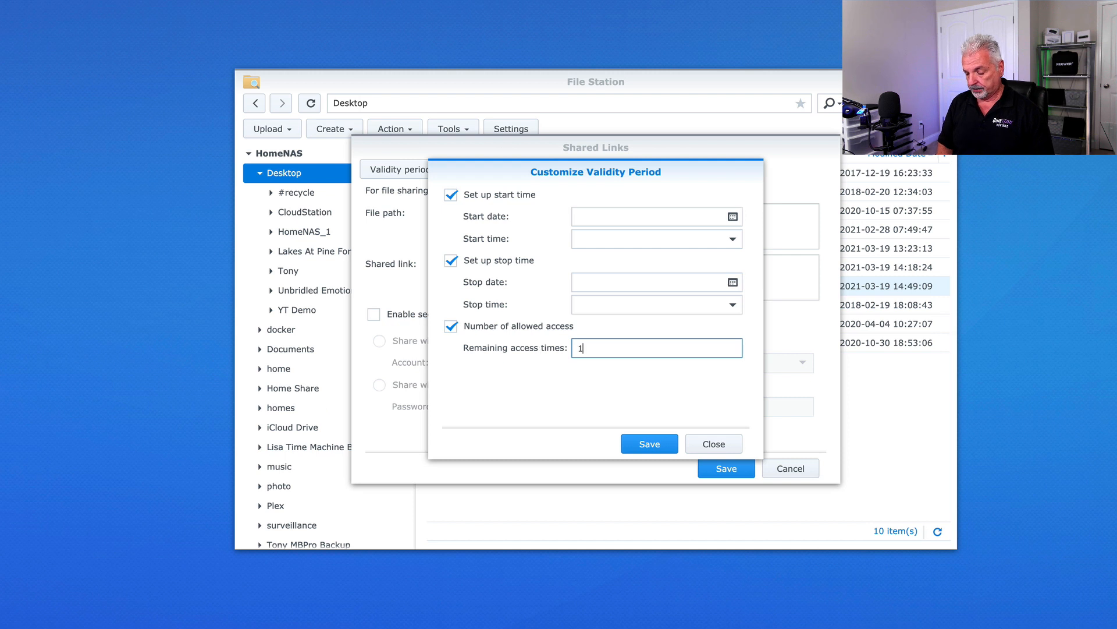
{"action": "type", "text": "0"}
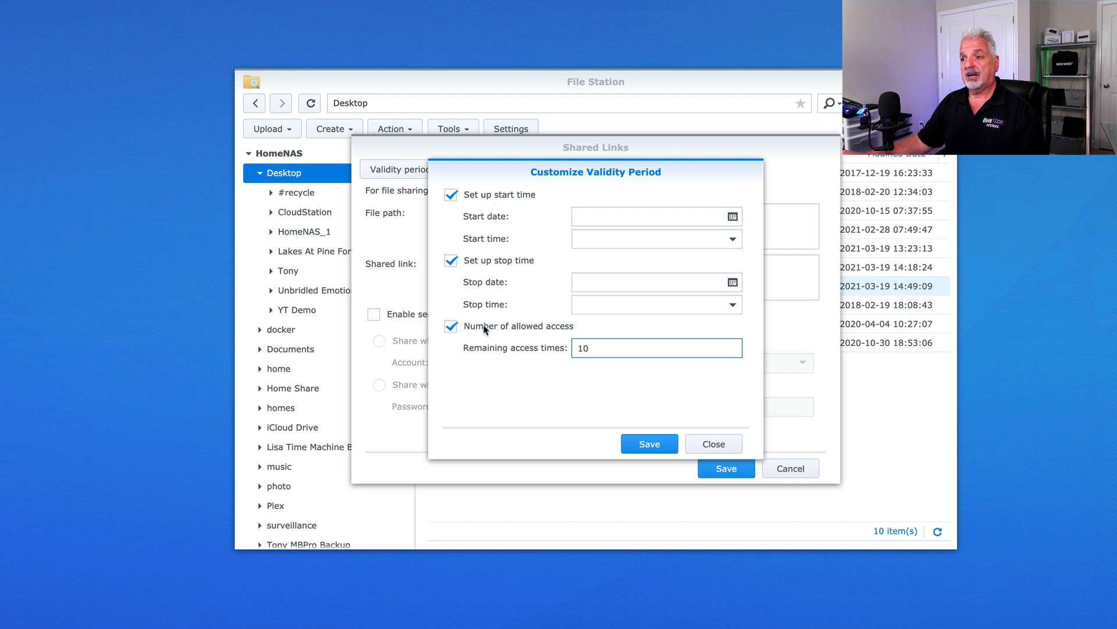
{"action": "mouse_move", "coordinate": [602, 367]}
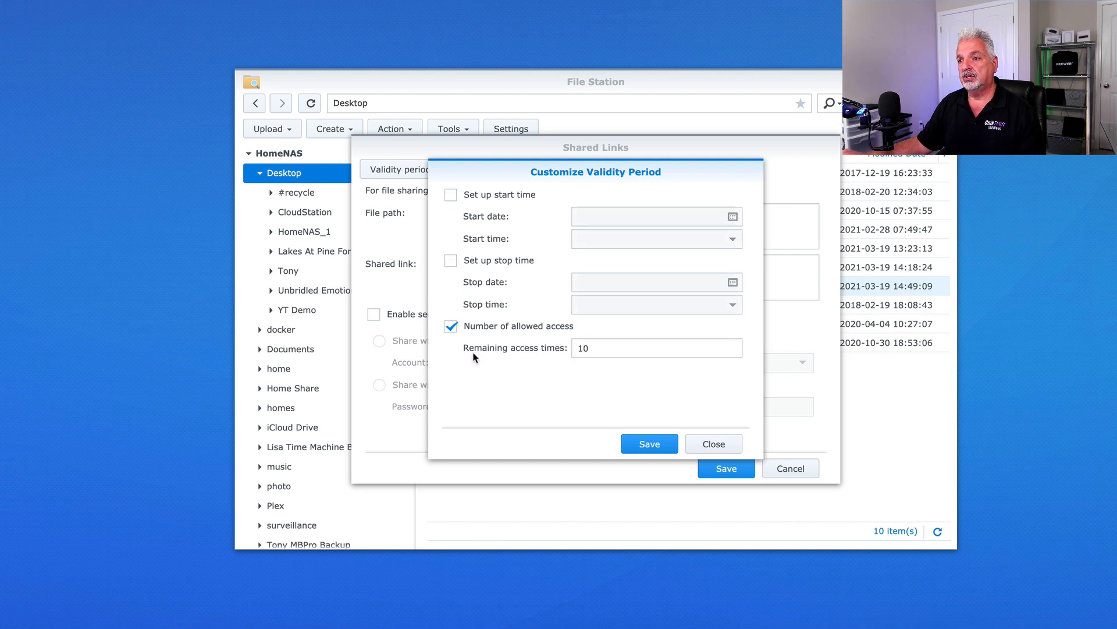
{"action": "mouse_move", "coordinate": [491, 342]}
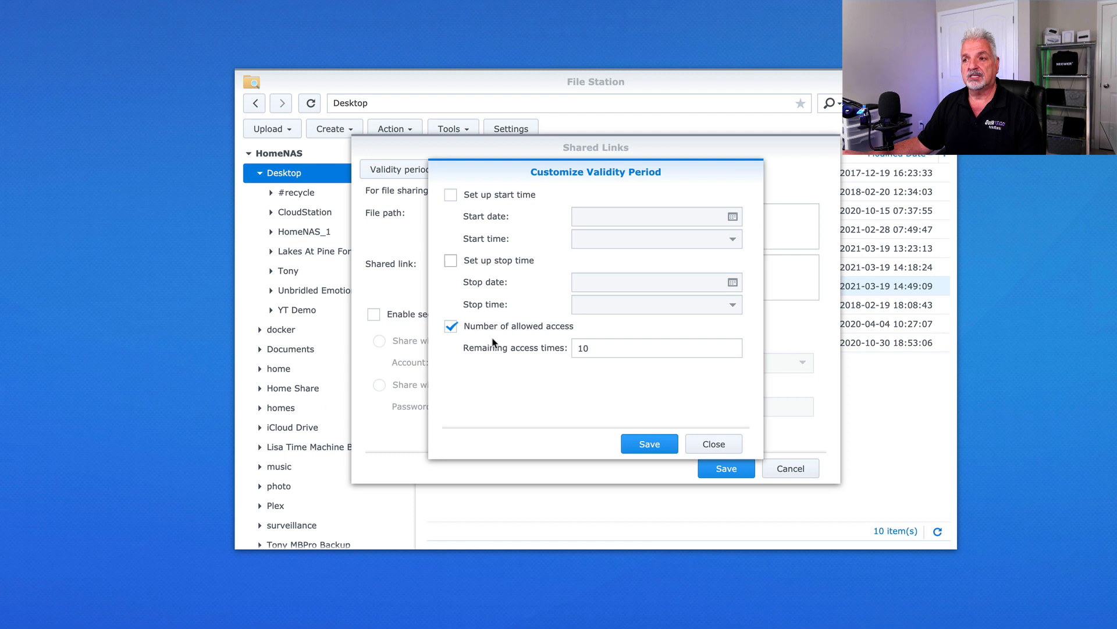
{"action": "mouse_move", "coordinate": [491, 381]}
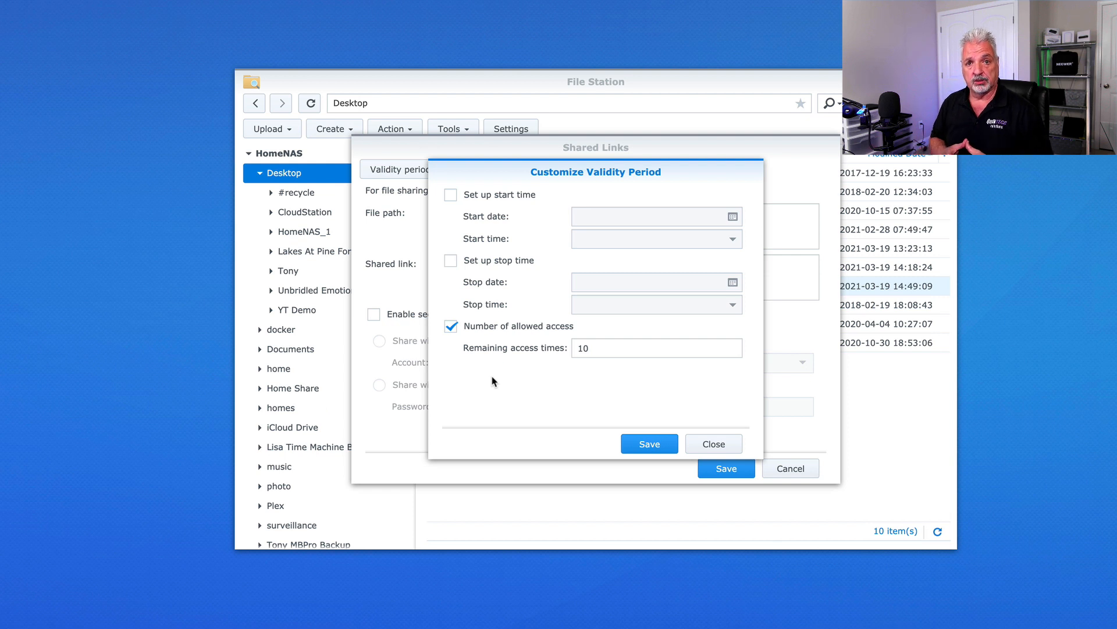
{"action": "left_click", "coordinate": [452, 326]}
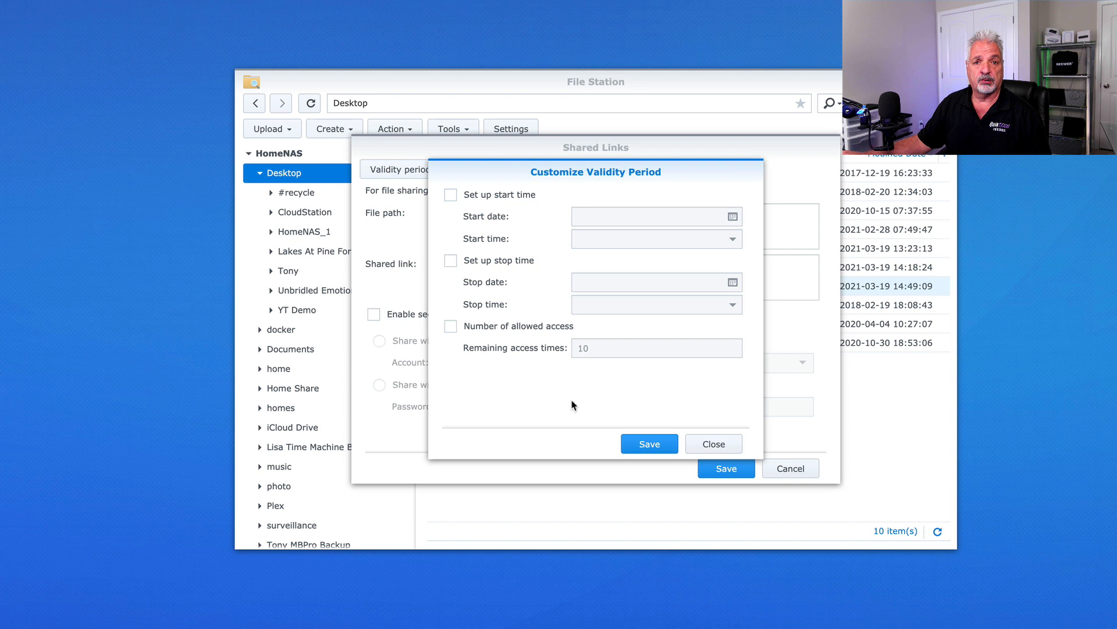
{"action": "left_click", "coordinate": [712, 443]}
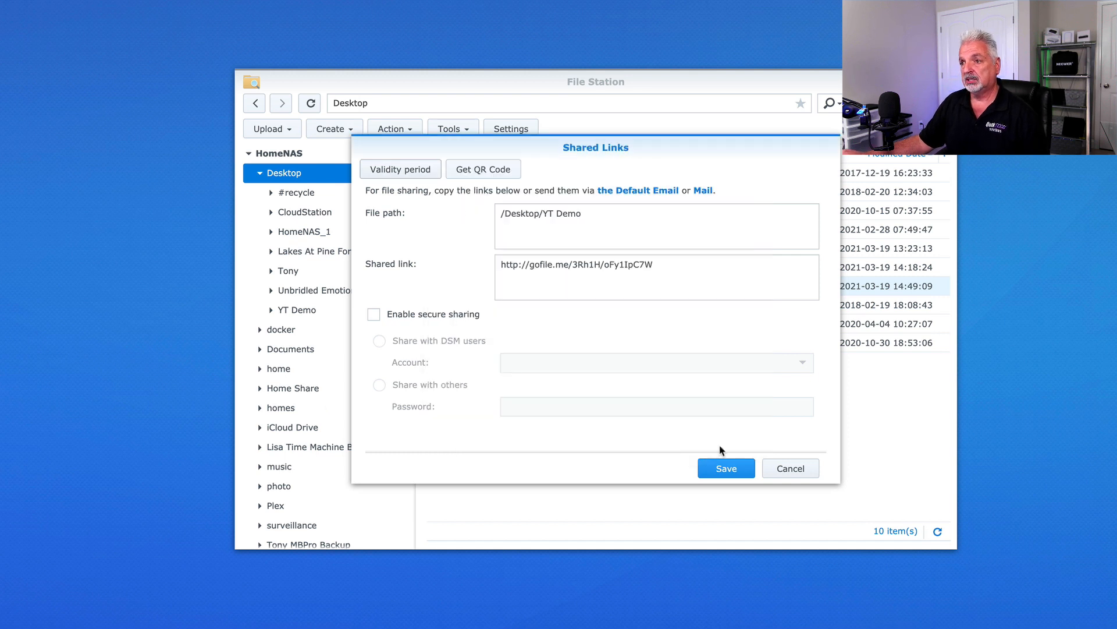
{"action": "mouse_move", "coordinate": [675, 461]}
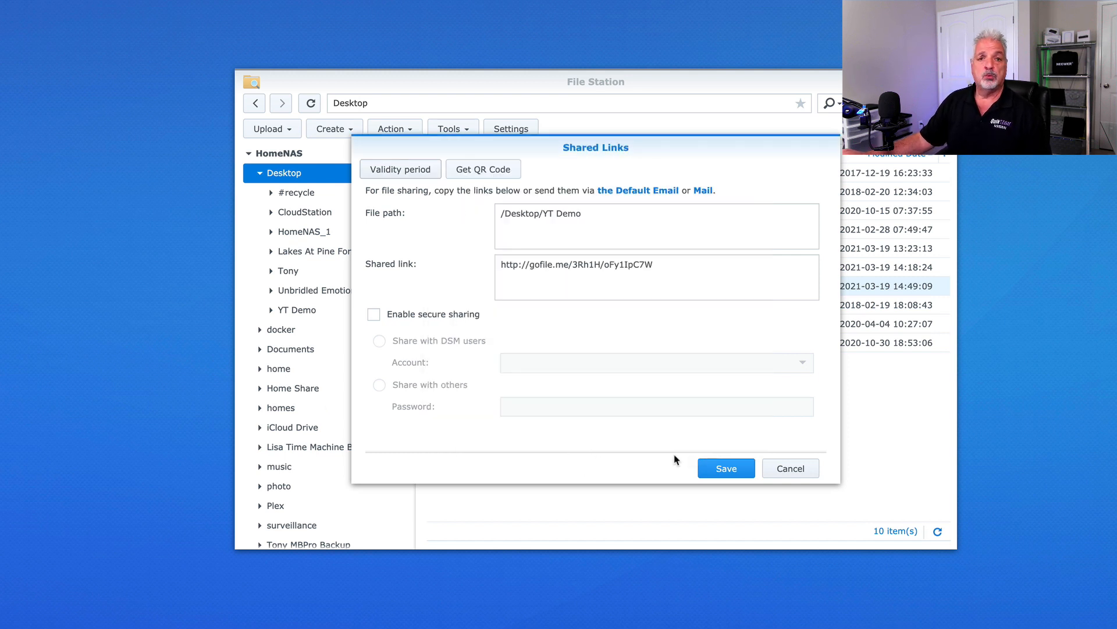
{"action": "mouse_move", "coordinate": [483, 169]}
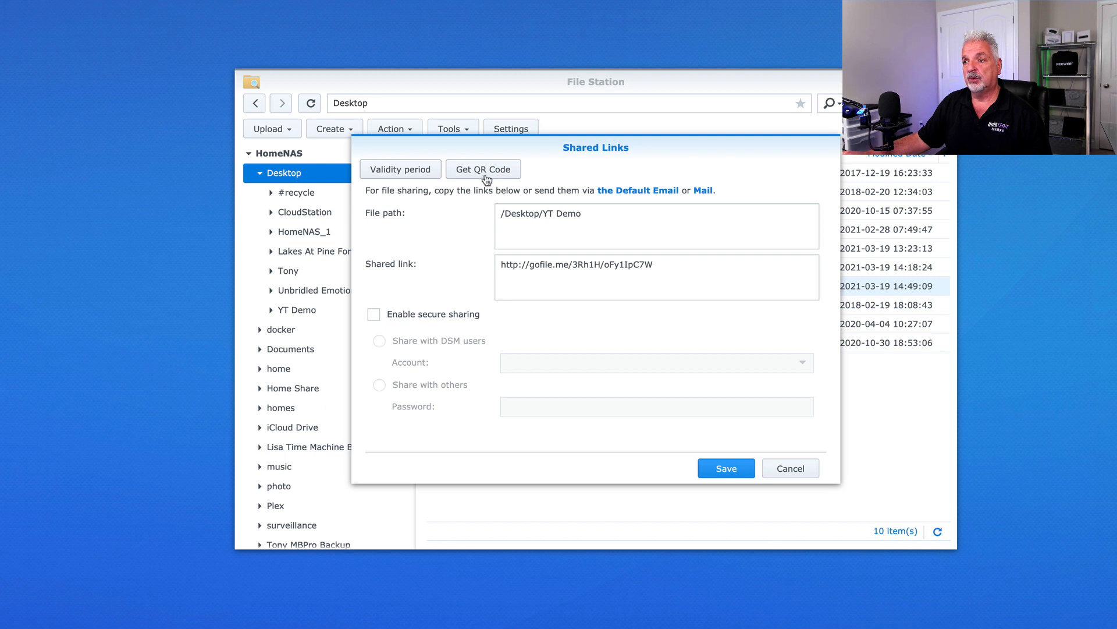
{"action": "mouse_move", "coordinate": [674, 271]}
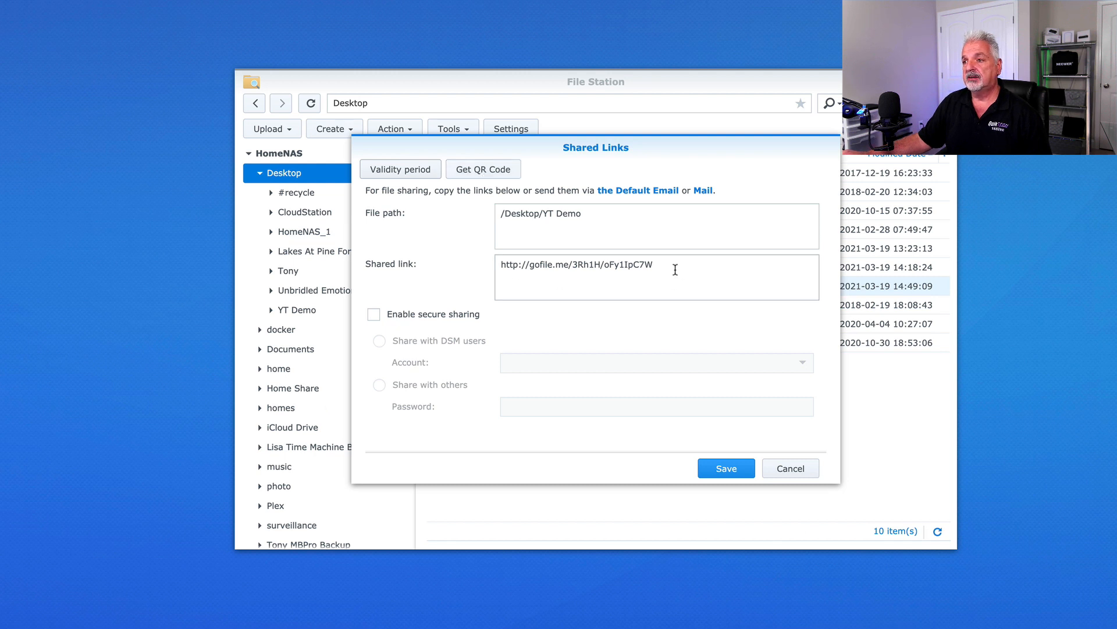
Step: Copy the gofile.me link, view its QR code and save the YT Demo share
{"action": "triple_click", "coordinate": [576, 264]}
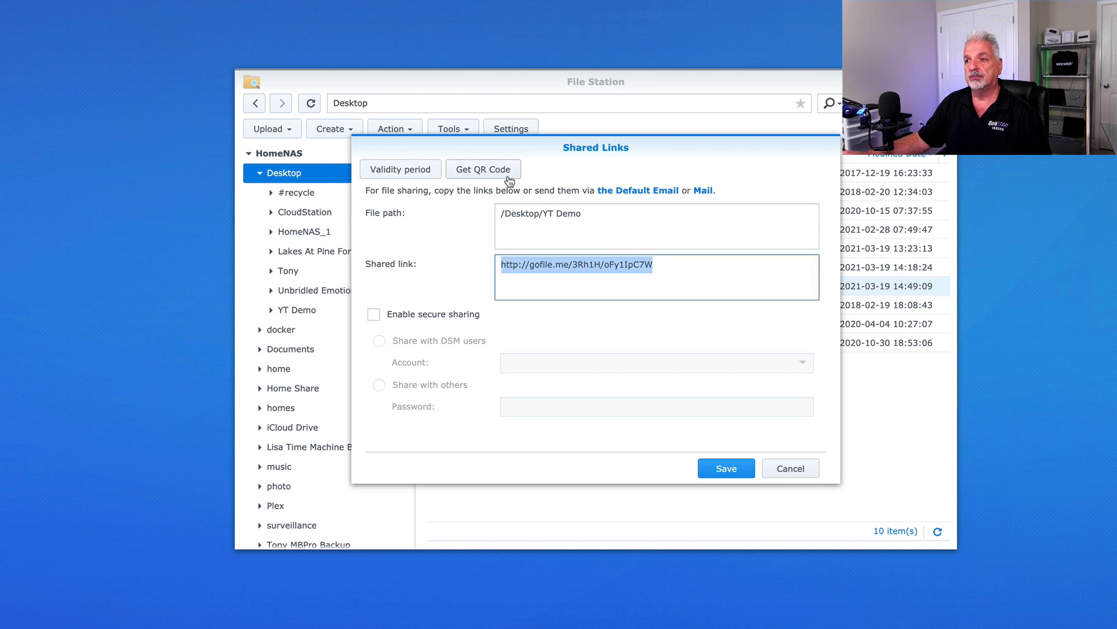
{"action": "left_click", "coordinate": [482, 169]}
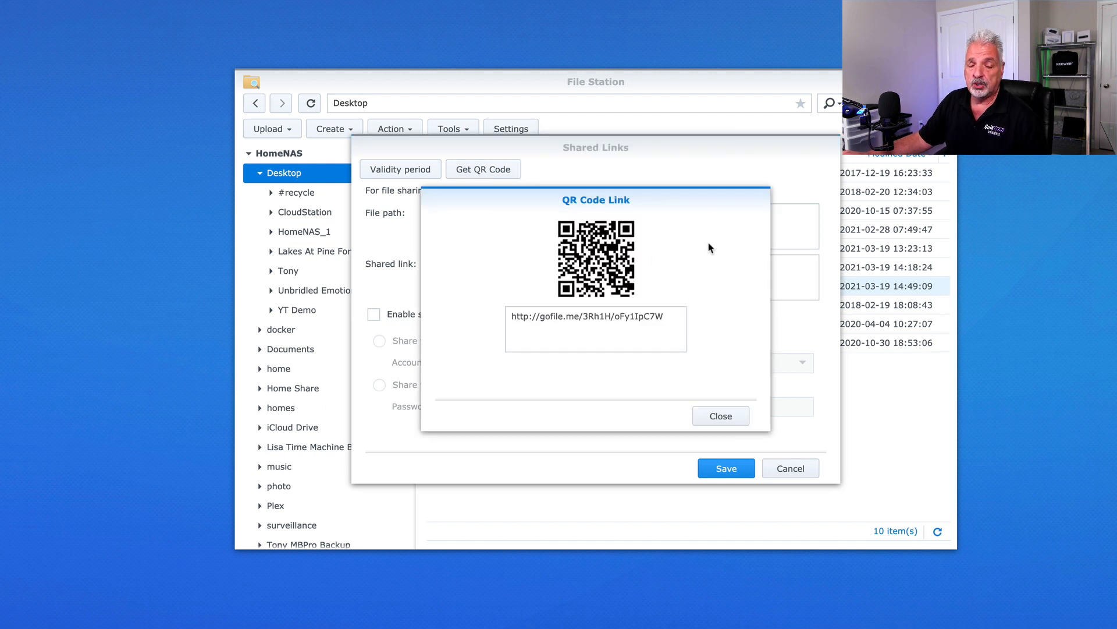
{"action": "left_click", "coordinate": [720, 416]}
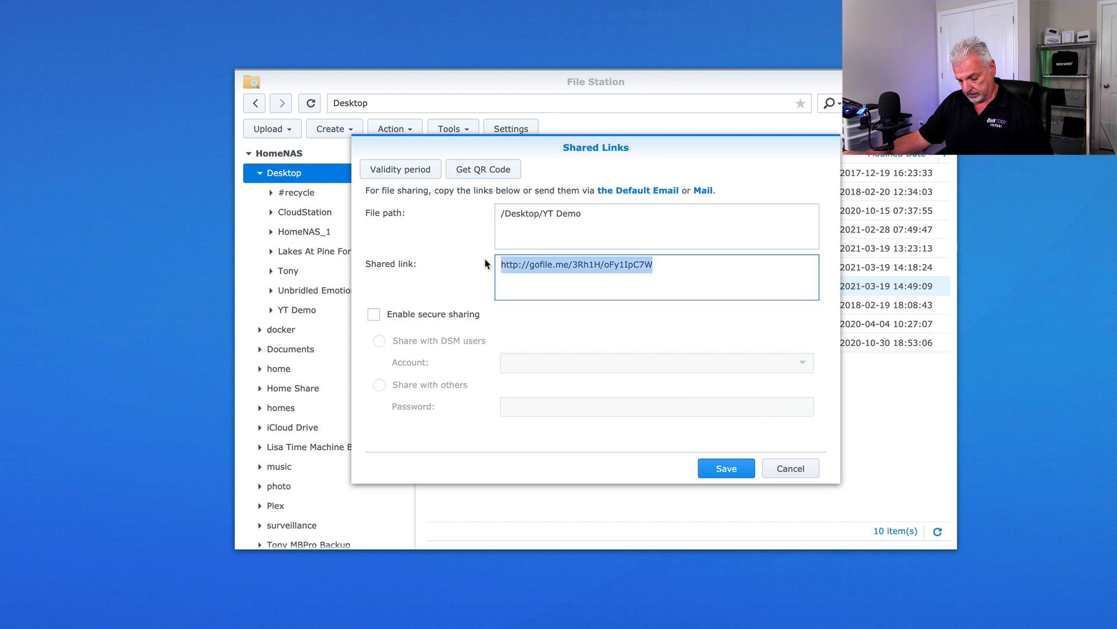
{"action": "mouse_move", "coordinate": [747, 493]}
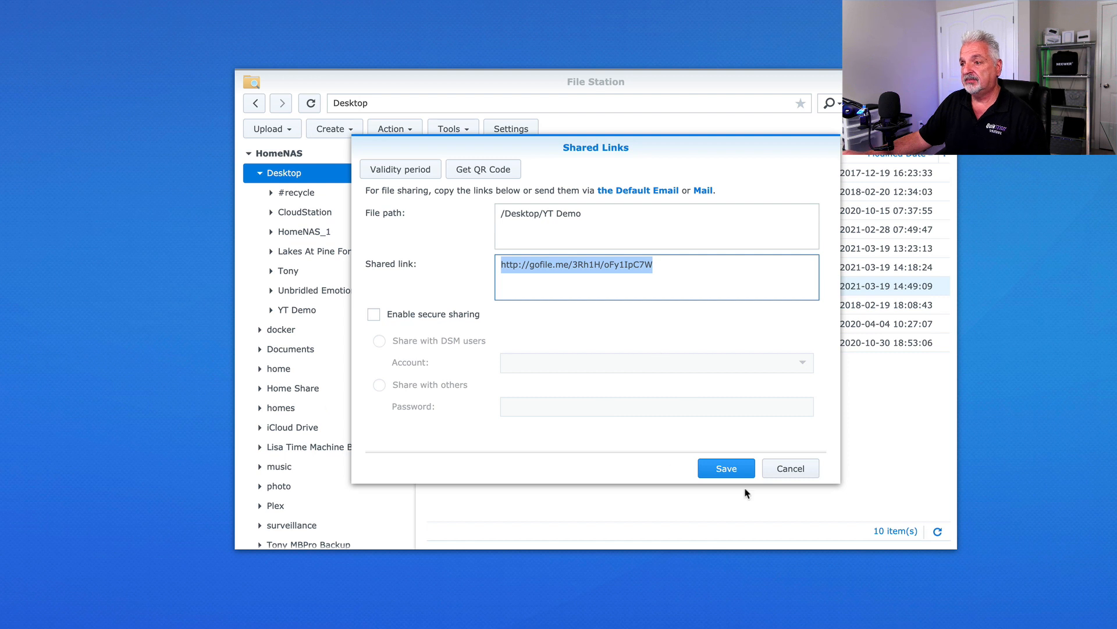
{"action": "left_click", "coordinate": [725, 468]}
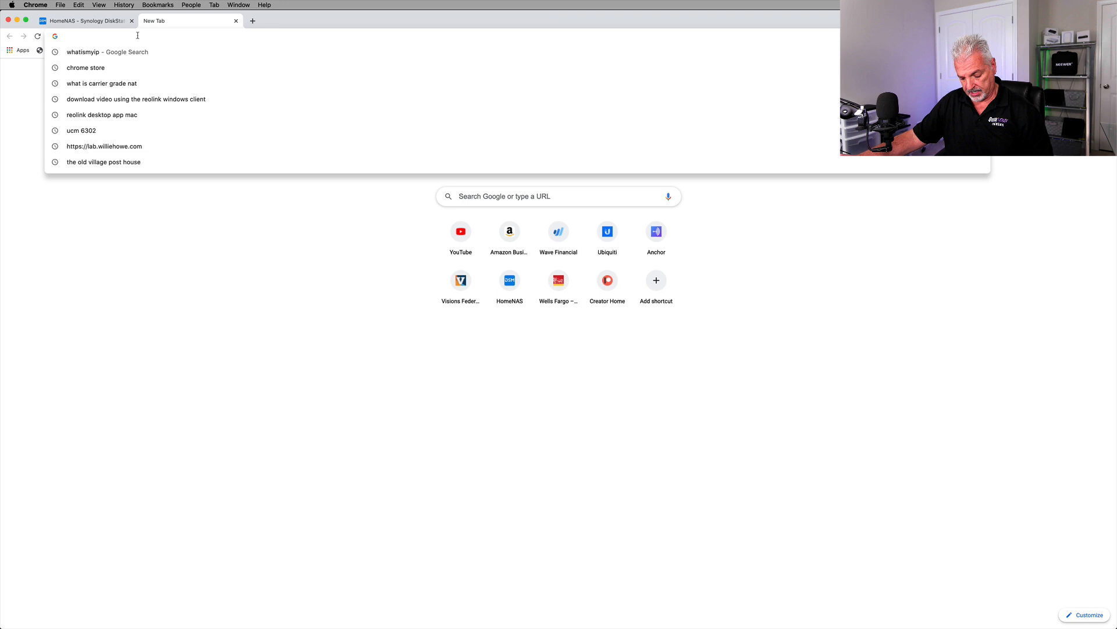
{"action": "type", "text": "http://gofile.me/3Rh1H/oFy1lpC7W"}
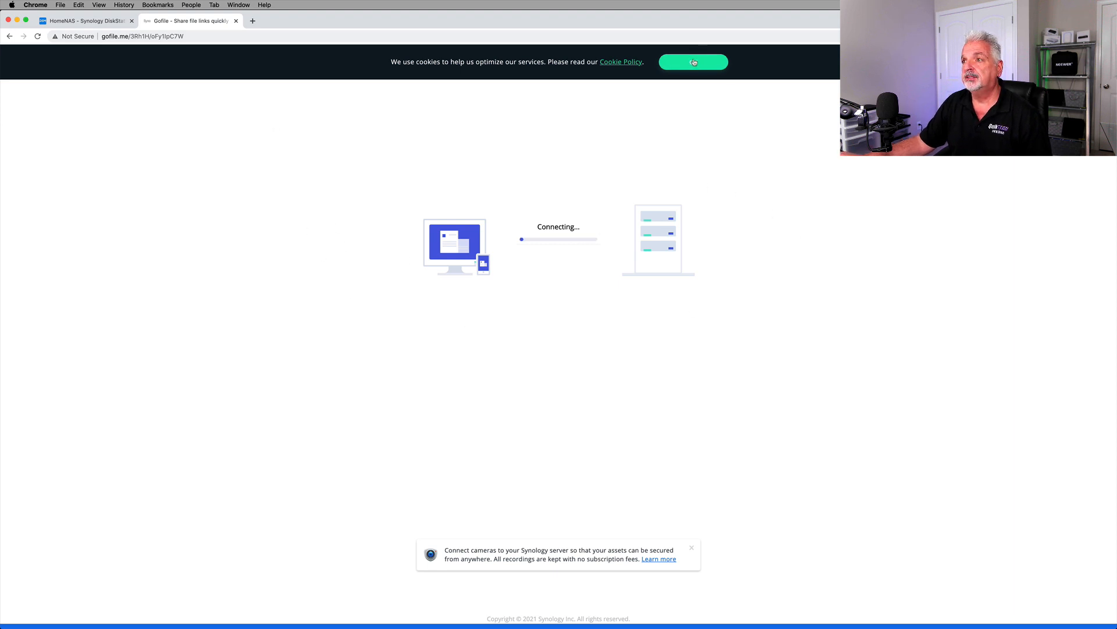
{"action": "left_click", "coordinate": [692, 61]}
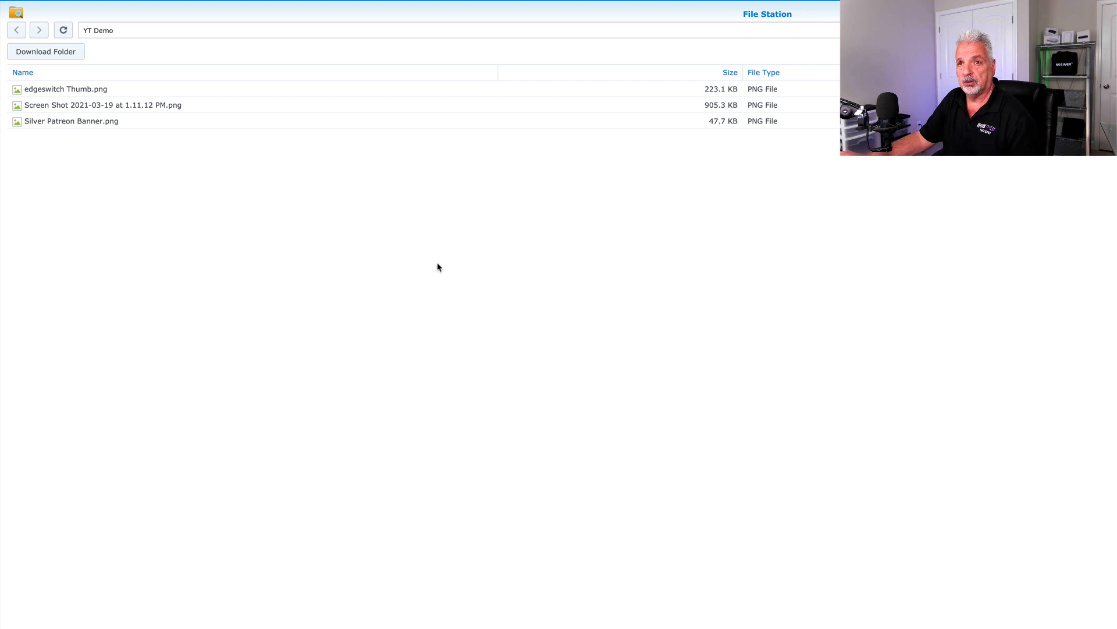
{"action": "mouse_move", "coordinate": [45, 51]}
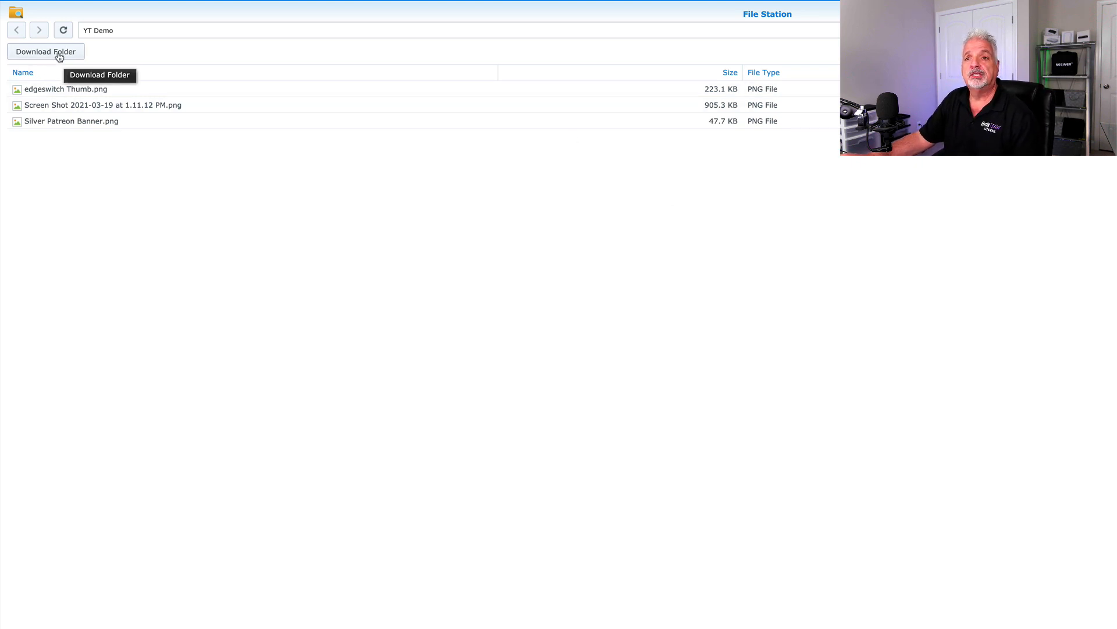
{"action": "mouse_move", "coordinate": [23, 60]}
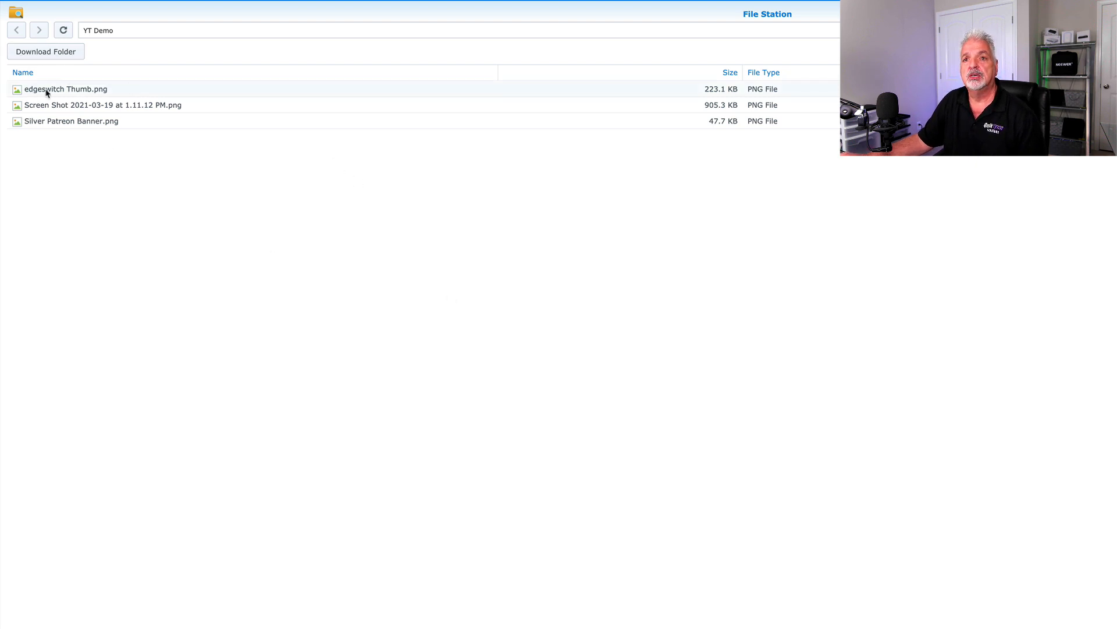
Step: Select edgeswitch Thumb.png so a single-file Download button appears
{"action": "left_click", "coordinate": [66, 88]}
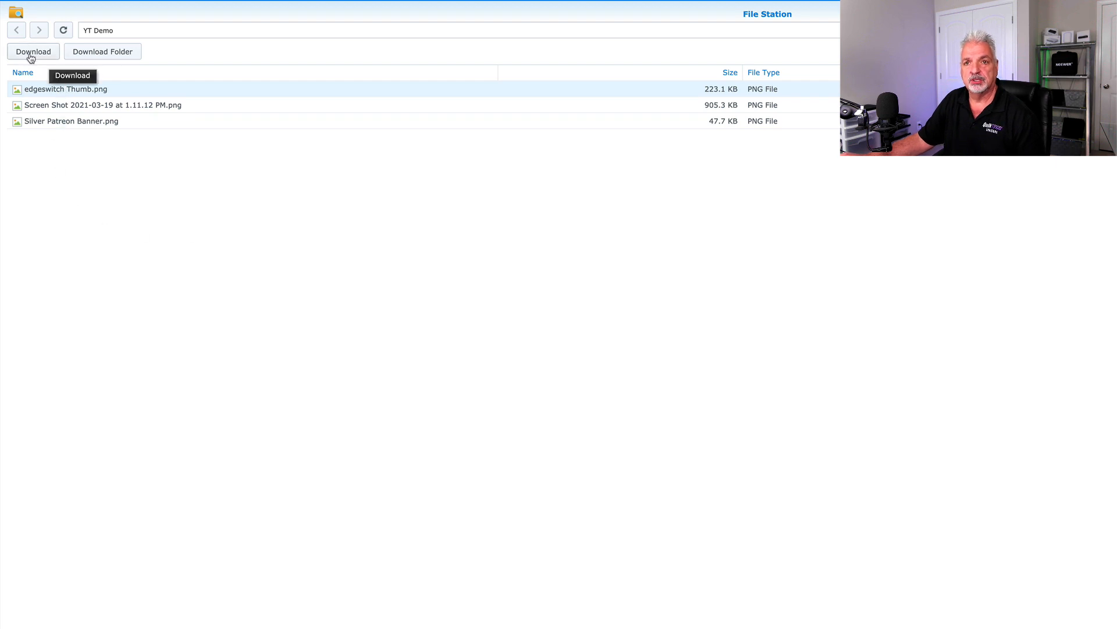
{"action": "mouse_move", "coordinate": [177, 176]}
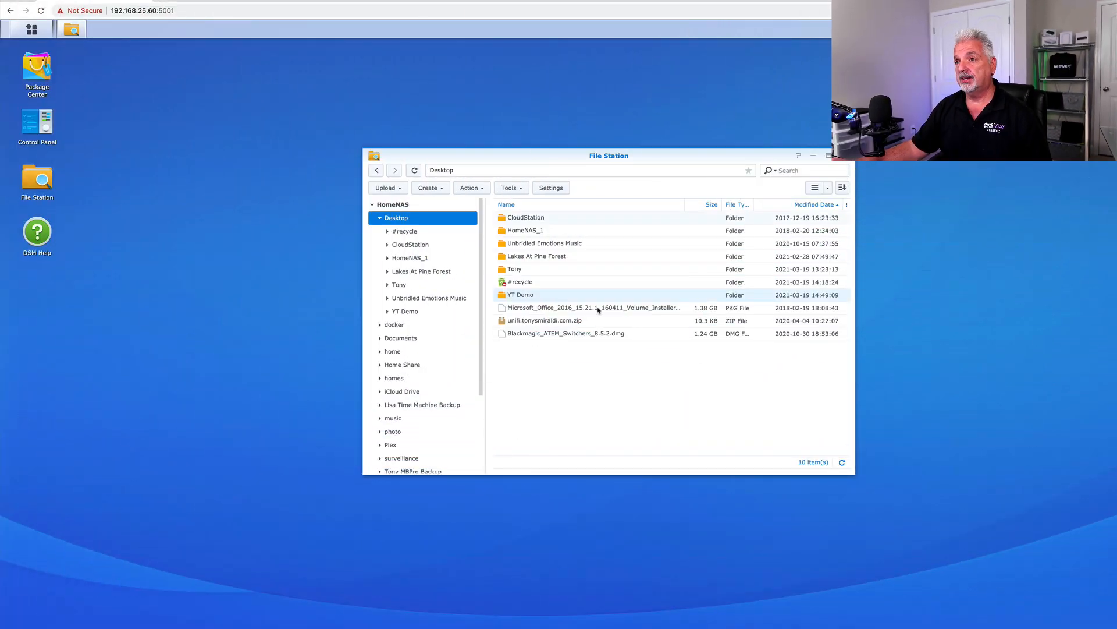
Step: Create a folder named YT Demo 2 in Desktop alongside YT Demo
{"action": "right_click", "coordinate": [520, 294]}
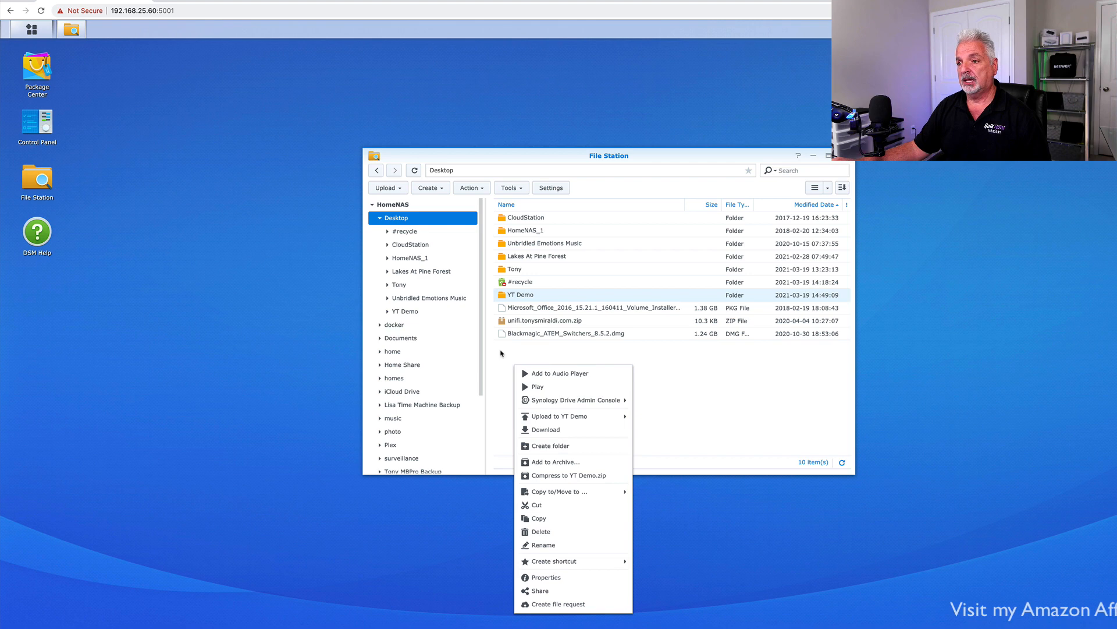
{"action": "mouse_move", "coordinate": [563, 492]}
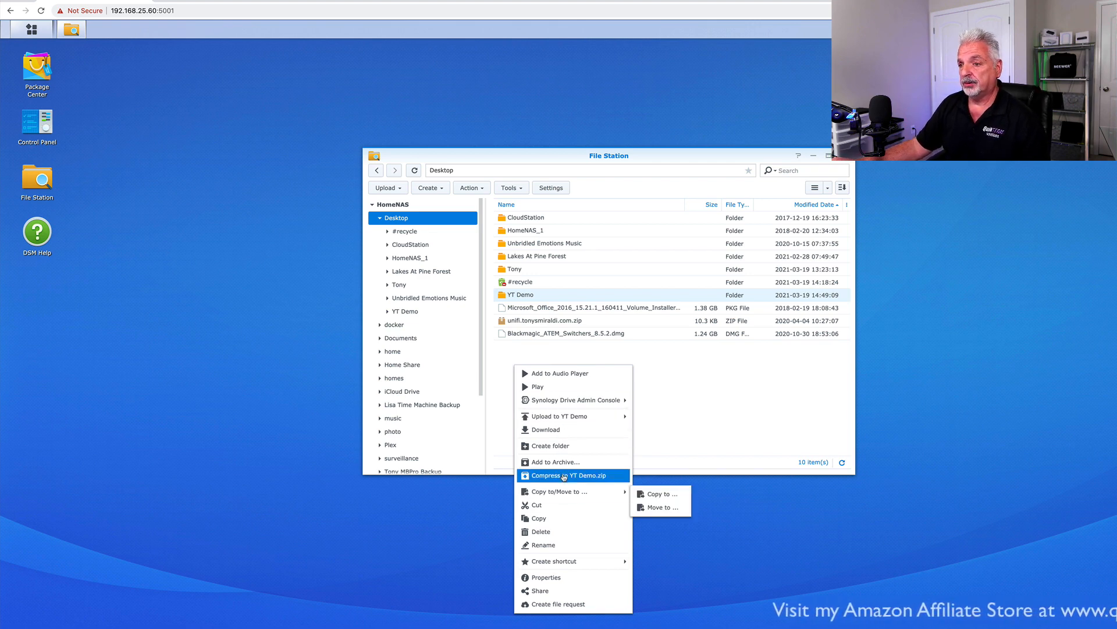
{"action": "left_click", "coordinate": [550, 446]}
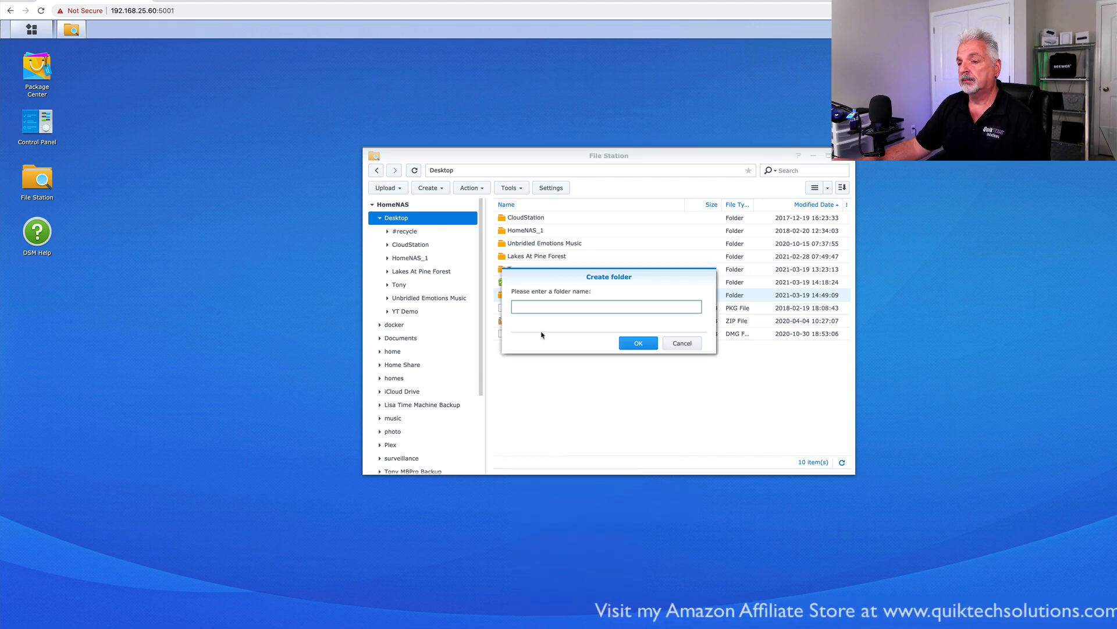
{"action": "left_click", "coordinate": [604, 306]}
{"action": "type", "text": "YT Demo 2"}
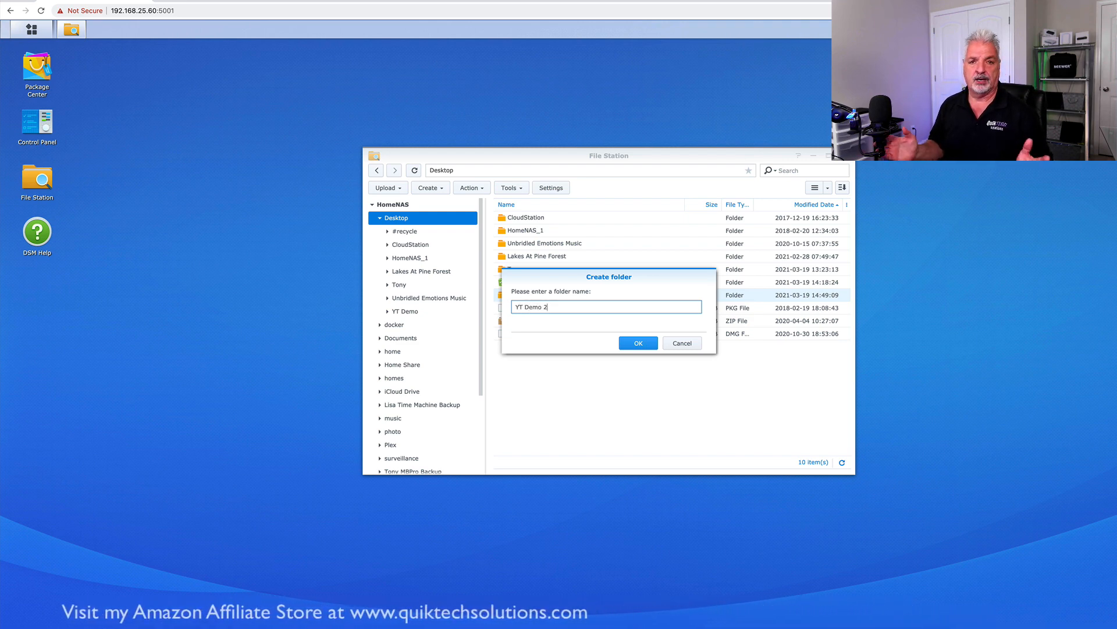
{"action": "left_click", "coordinate": [637, 342]}
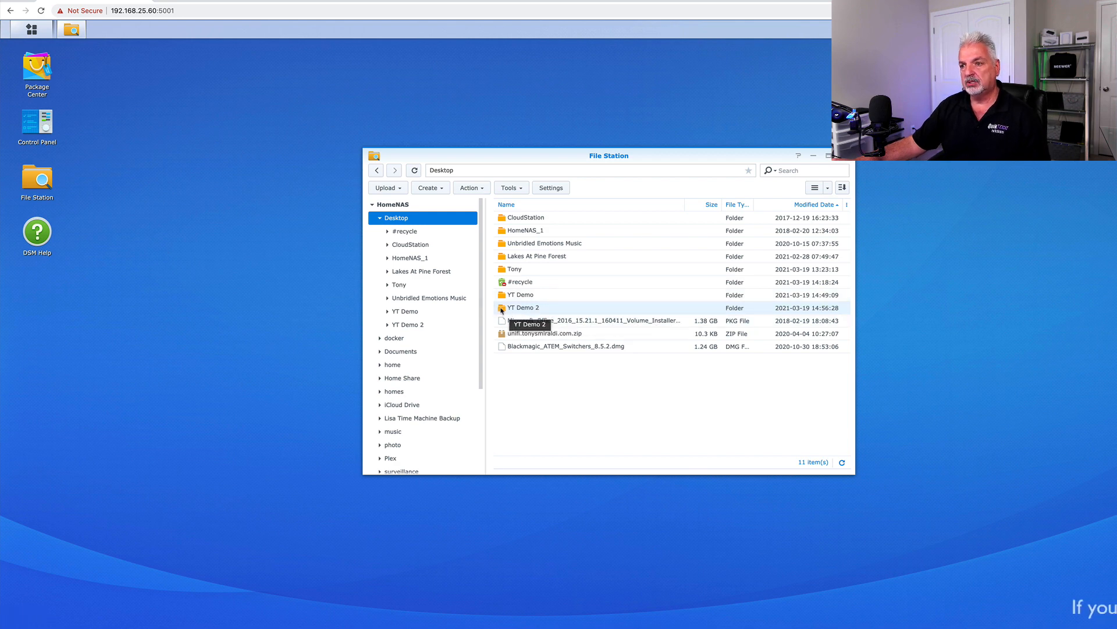
Step: Create a file request on YT Demo 2 with default message, no password, reviewed validity, and save it
{"action": "right_click", "coordinate": [523, 307]}
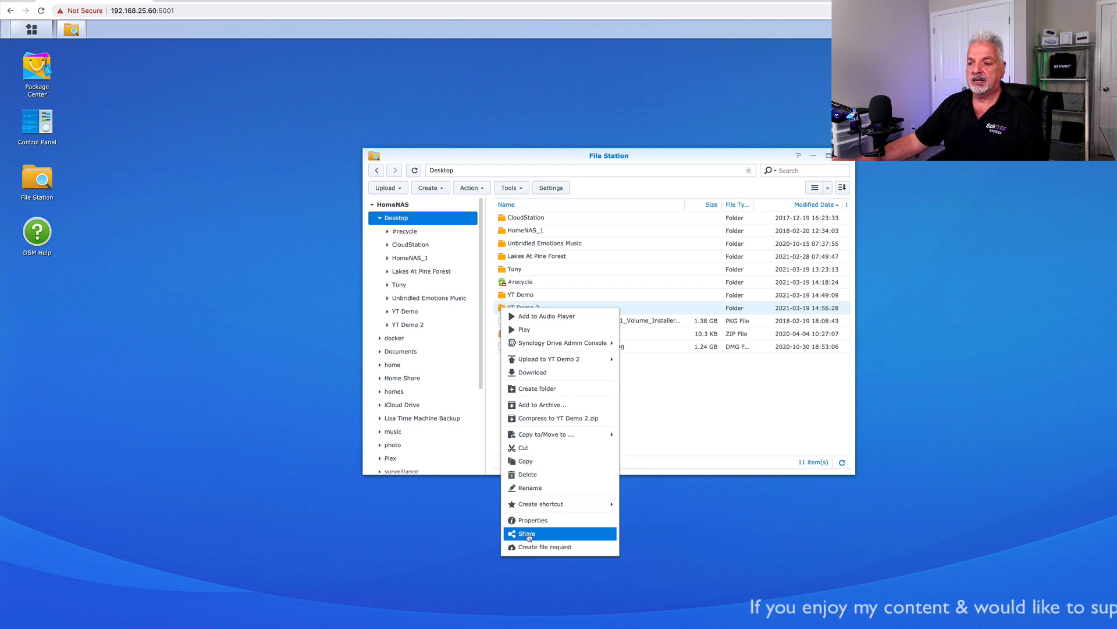
{"action": "mouse_move", "coordinate": [544, 547]}
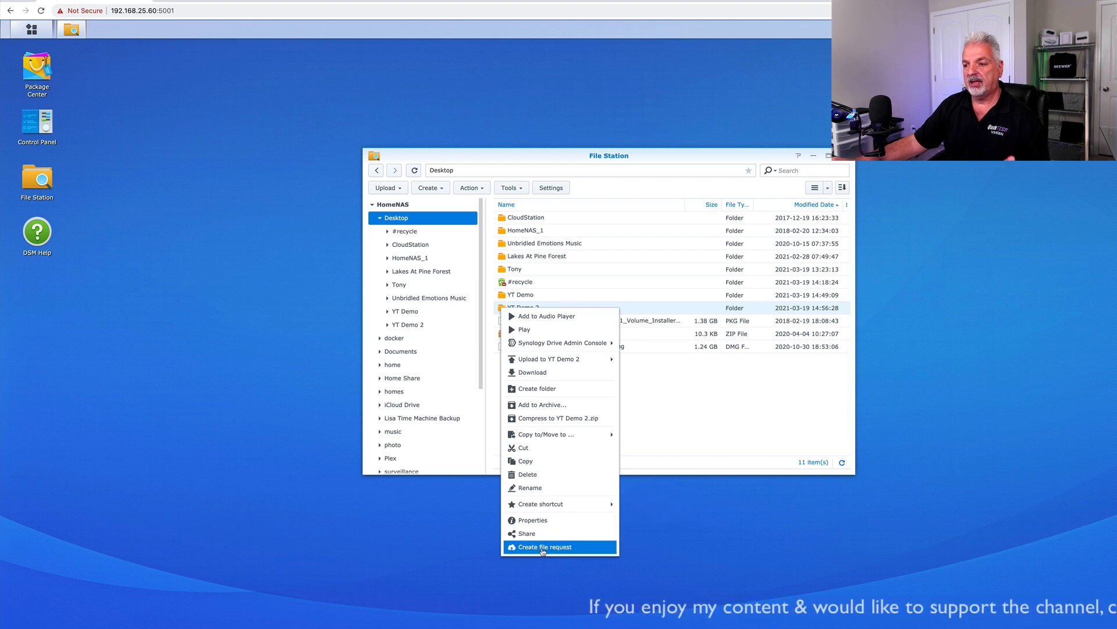
{"action": "left_click", "coordinate": [544, 547]}
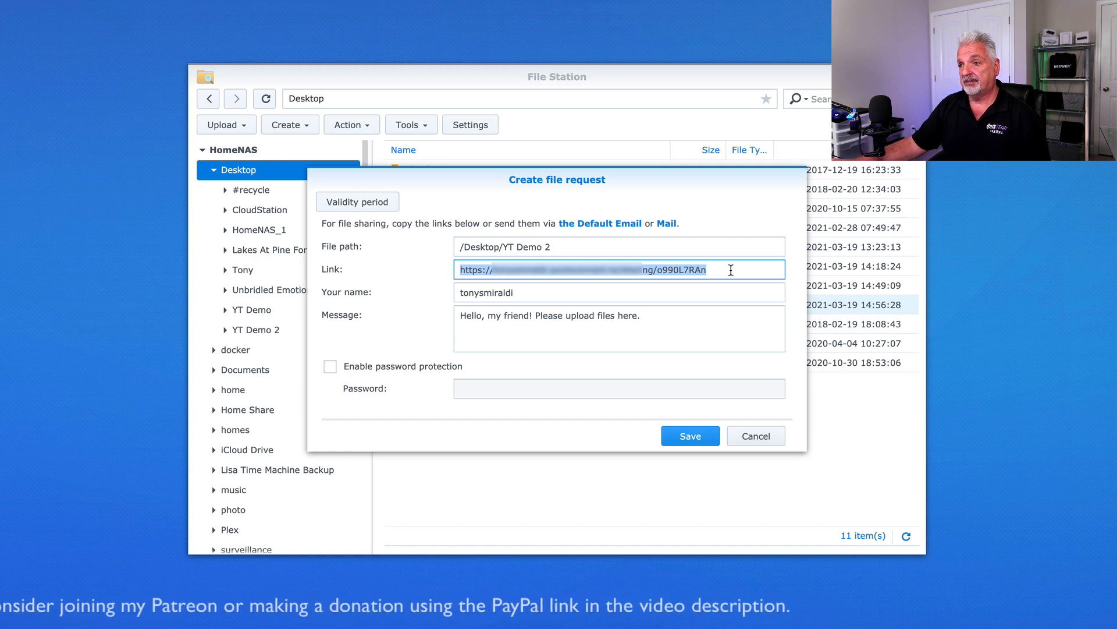
{"action": "left_click", "coordinate": [628, 329]}
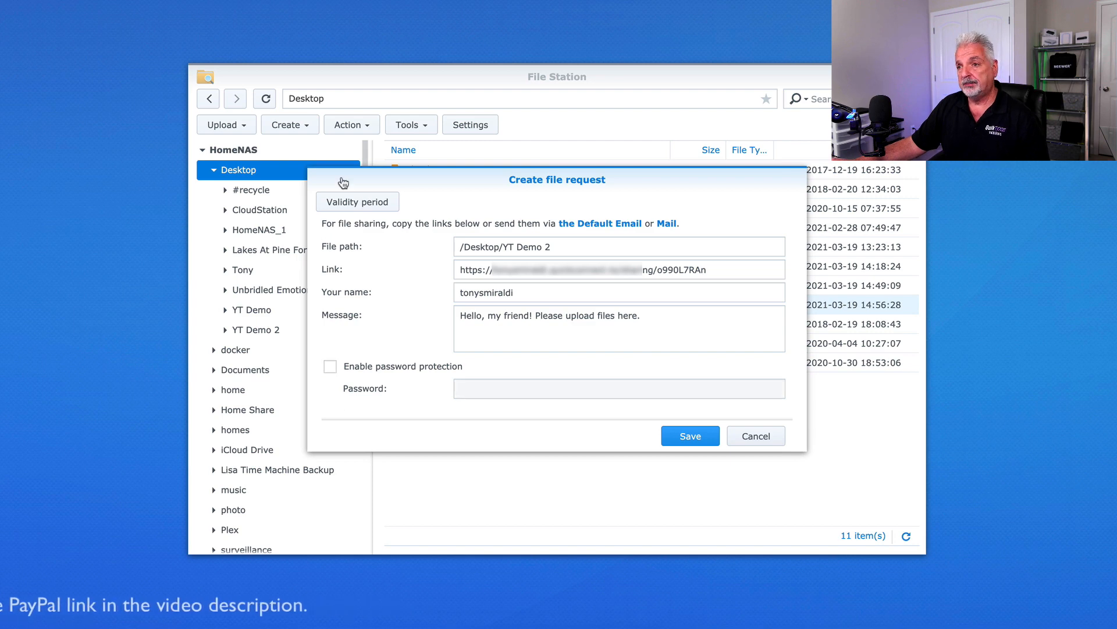
{"action": "left_click", "coordinate": [357, 201]}
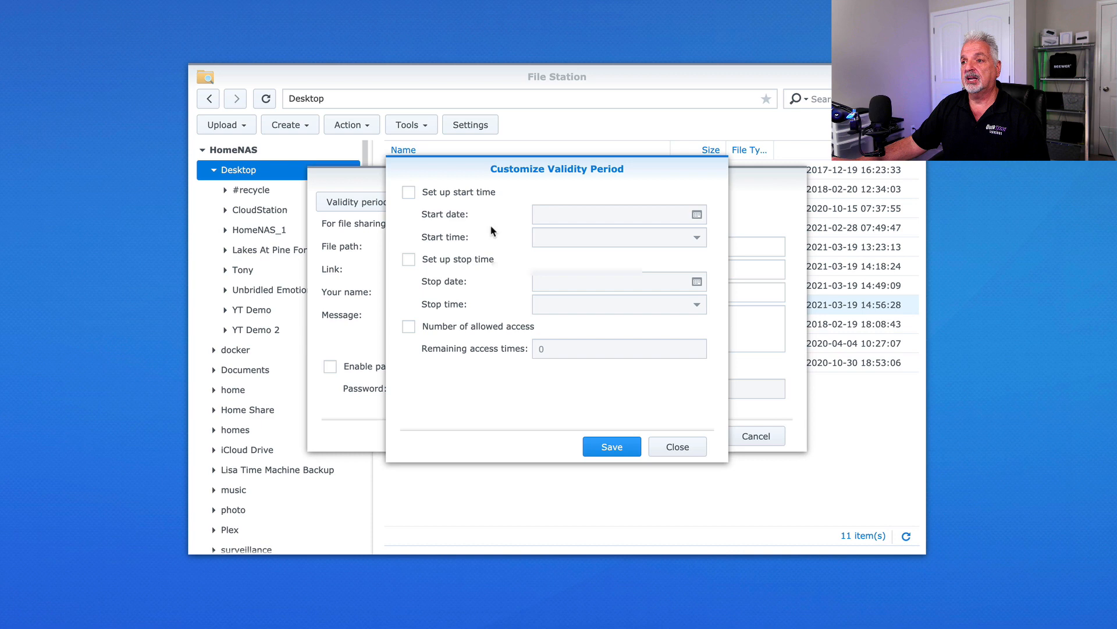
{"action": "mouse_move", "coordinate": [457, 307]}
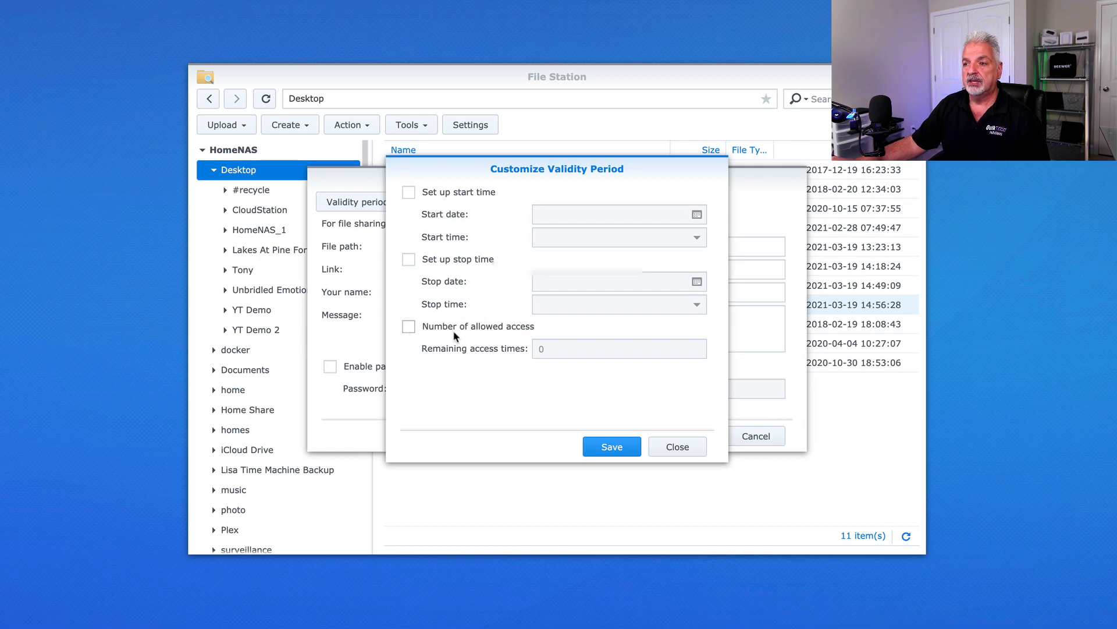
{"action": "mouse_move", "coordinate": [499, 339]}
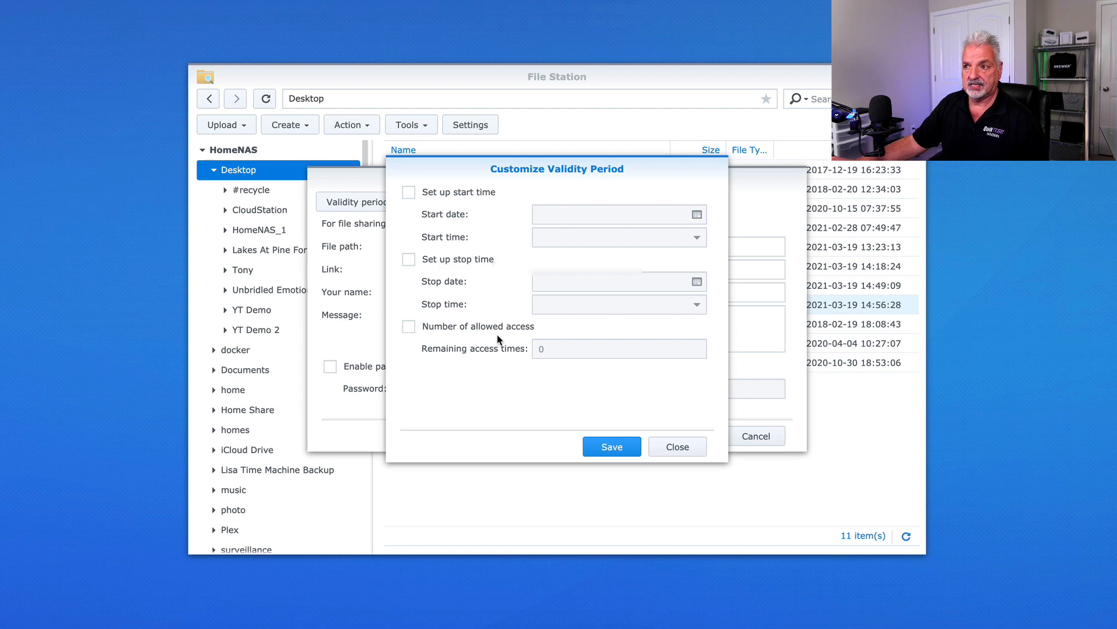
{"action": "left_click", "coordinate": [675, 446]}
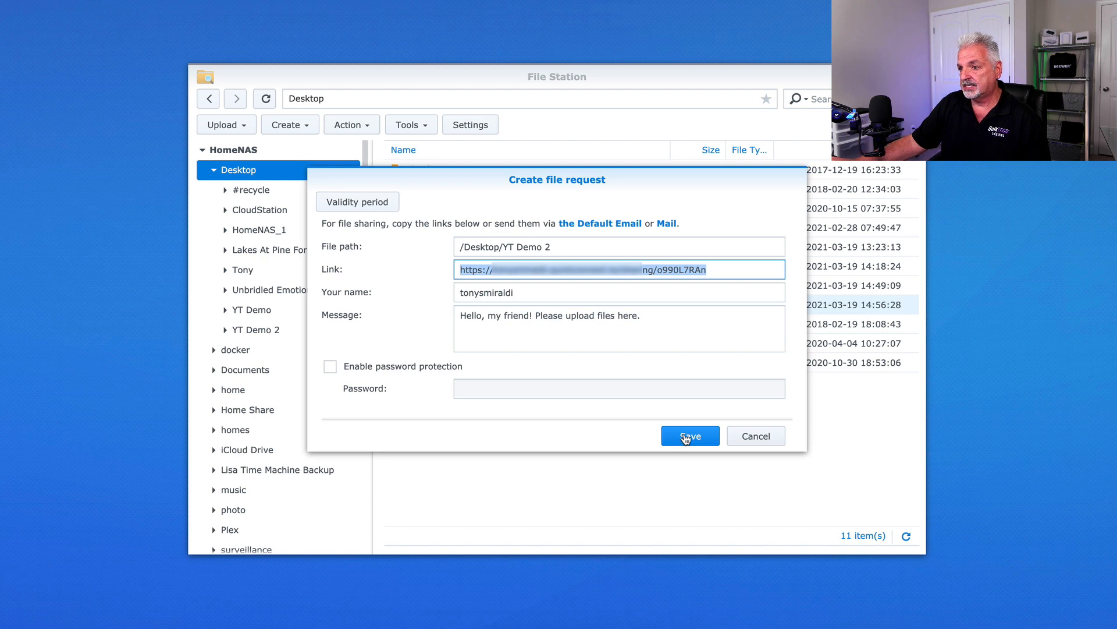
{"action": "left_click", "coordinate": [689, 436]}
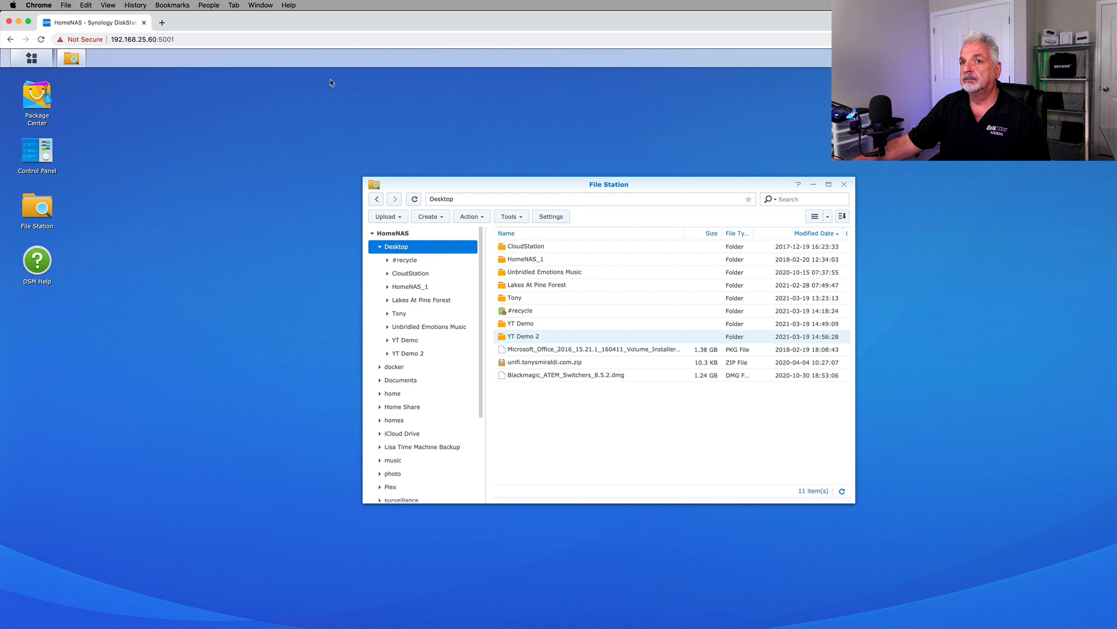
{"action": "mouse_move", "coordinate": [153, 24]}
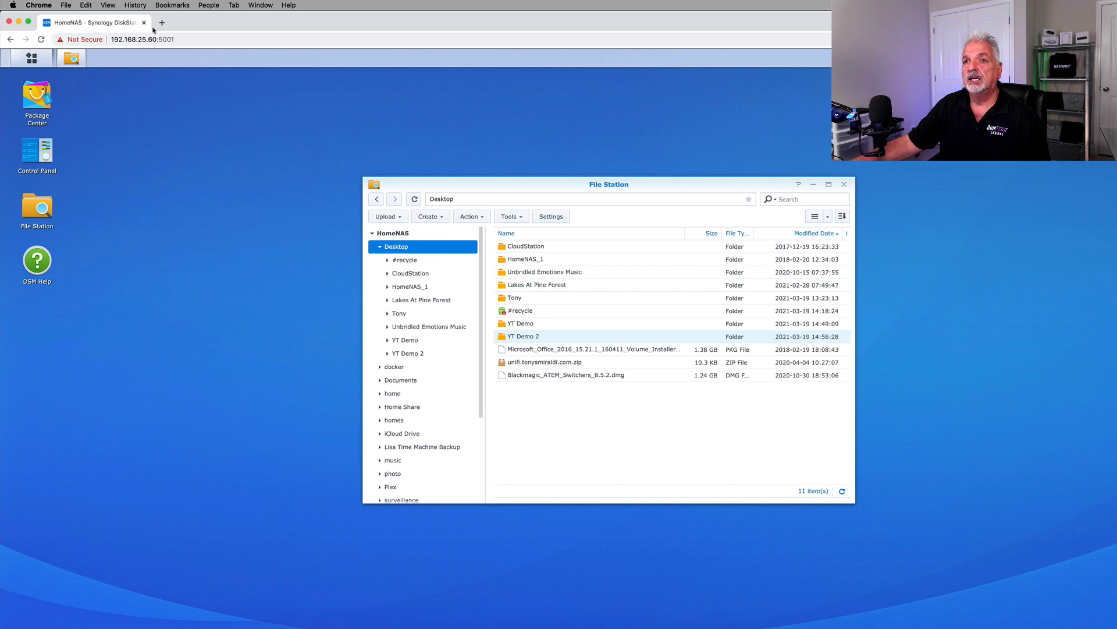
Step: Enter the YT Demo 2 file request URL in a fresh browser tab
{"action": "left_click", "coordinate": [162, 23]}
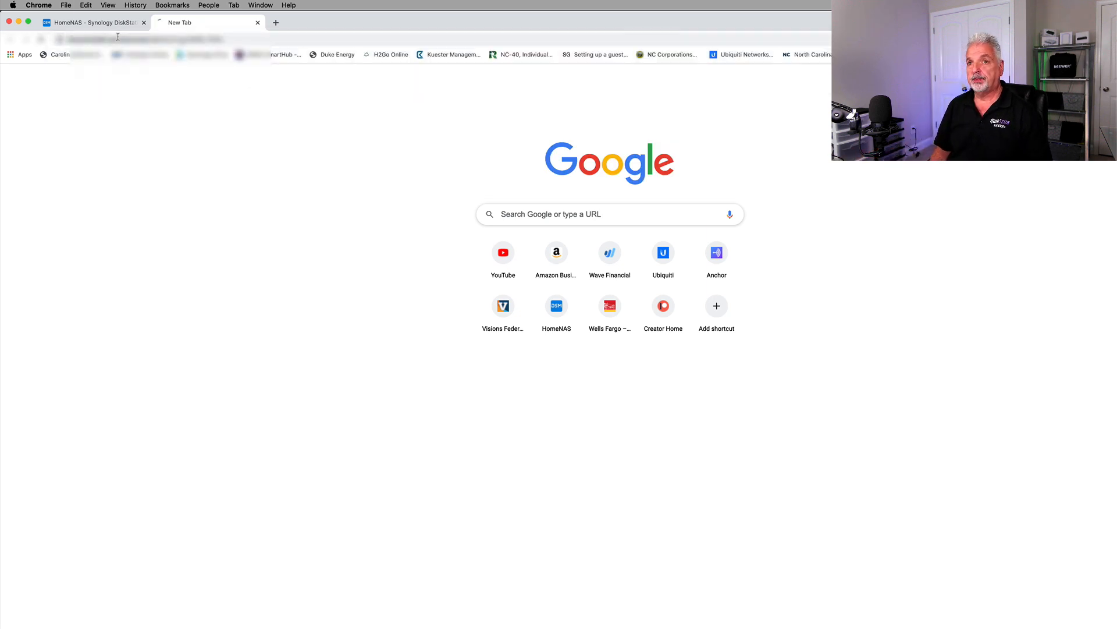
{"action": "left_click", "coordinate": [556, 306]}
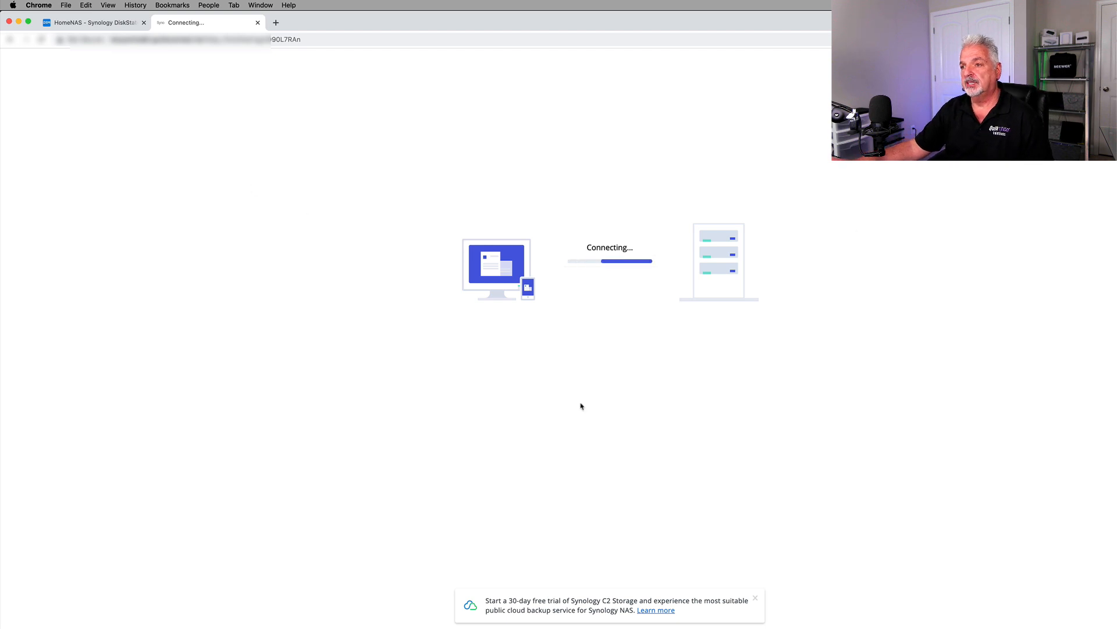
{"action": "mouse_move", "coordinate": [883, 357]}
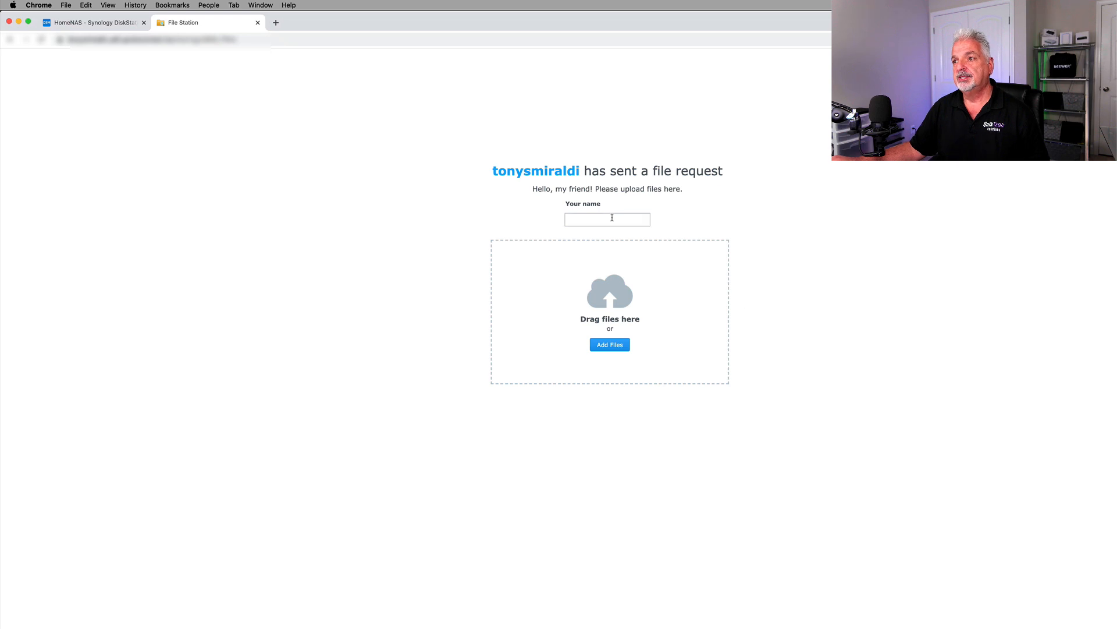
Step: Upload edgeswitch Thumb.png to the request under the name Tony, reaching 1/1 files
{"action": "type", "text": "Tony"}
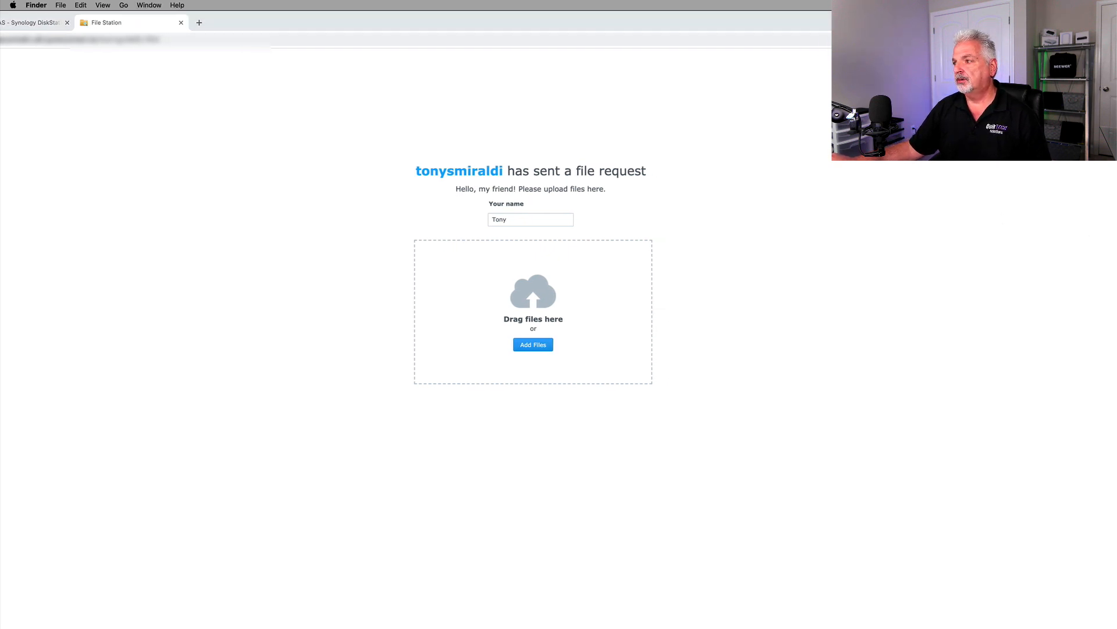
{"action": "left_click", "coordinate": [533, 344]}
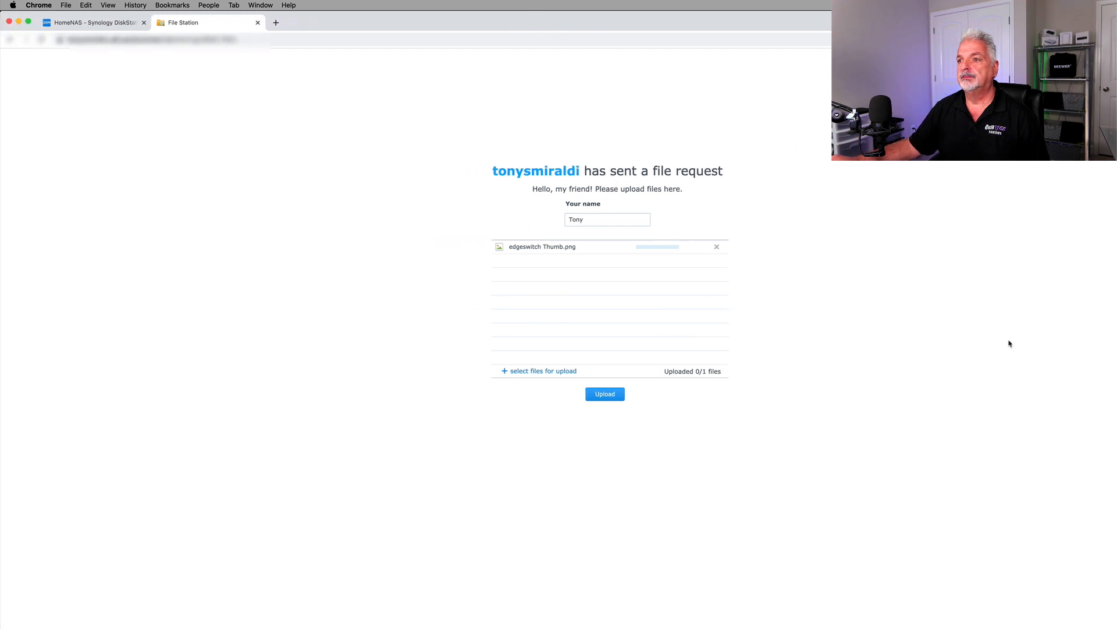
{"action": "mouse_move", "coordinate": [769, 336]}
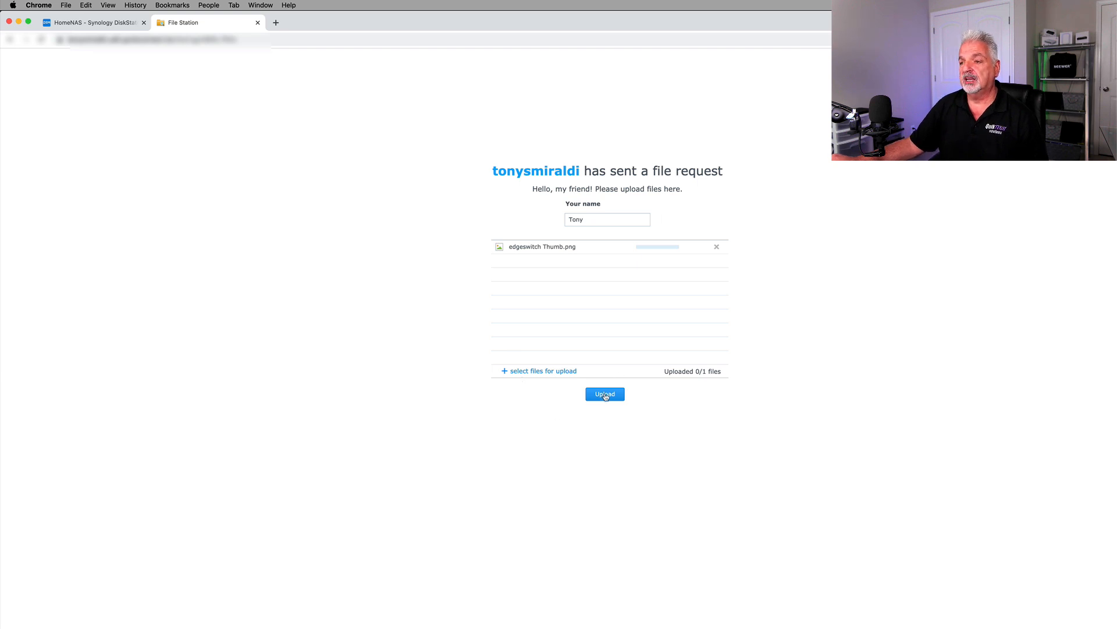
{"action": "left_click", "coordinate": [604, 395]}
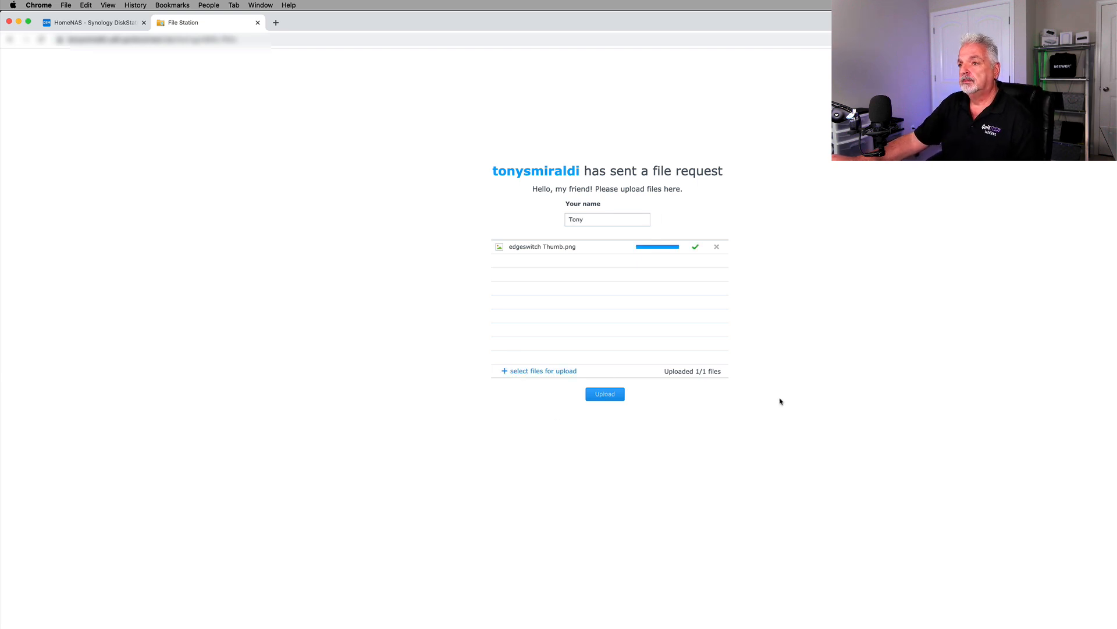
{"action": "mouse_move", "coordinate": [696, 249]}
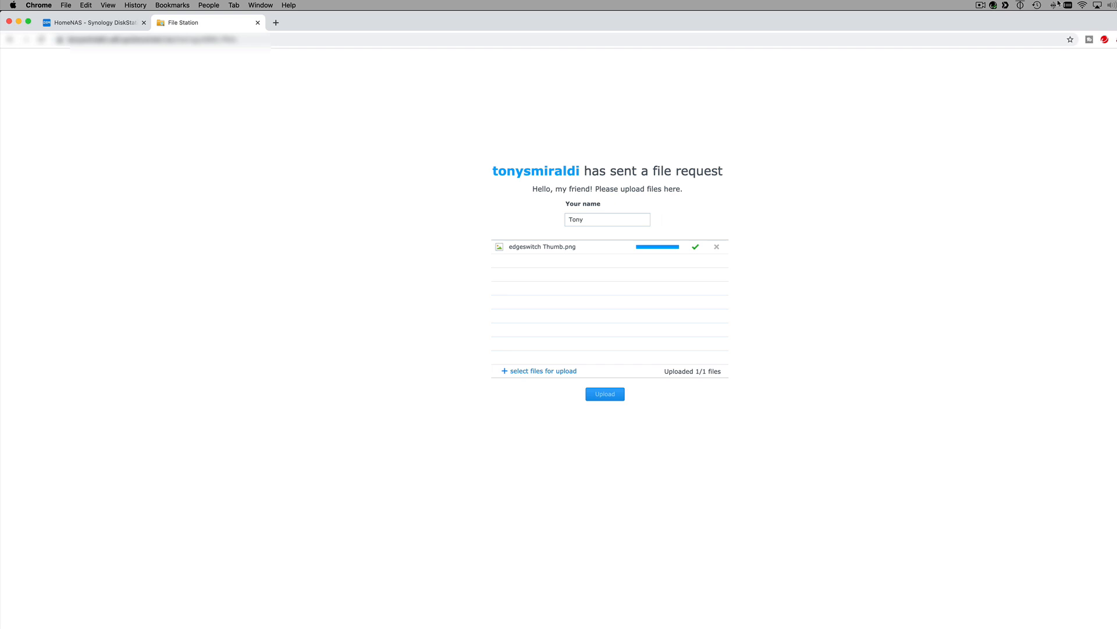
Step: Reconnect the VPN from the menu bar and return to the DSM page
{"action": "left_click", "coordinate": [1067, 5]}
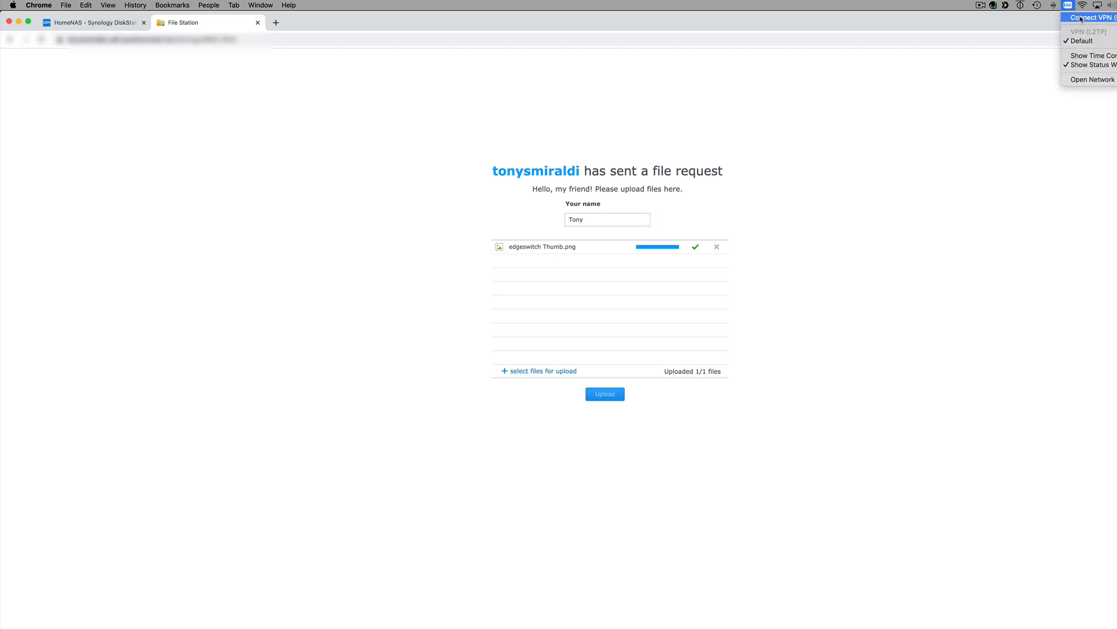
{"action": "left_click", "coordinate": [1087, 18]}
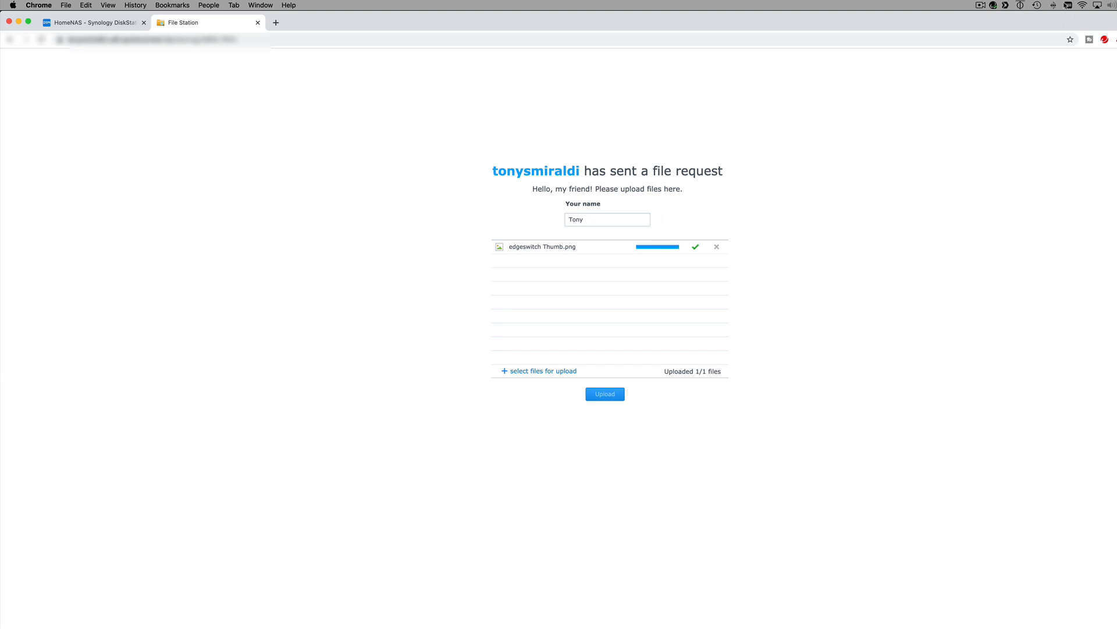
{"action": "left_click", "coordinate": [93, 22]}
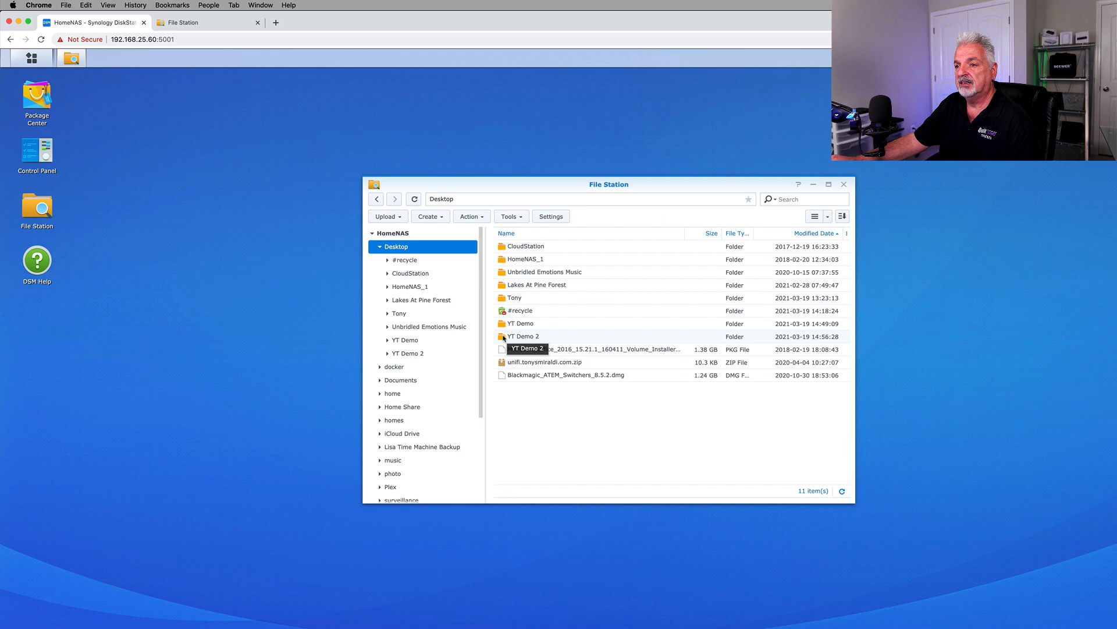
Step: Navigate into YT Demo 2 and its Tony subfolder to reveal edgeswitch Thumb.png
{"action": "double_click", "coordinate": [524, 335]}
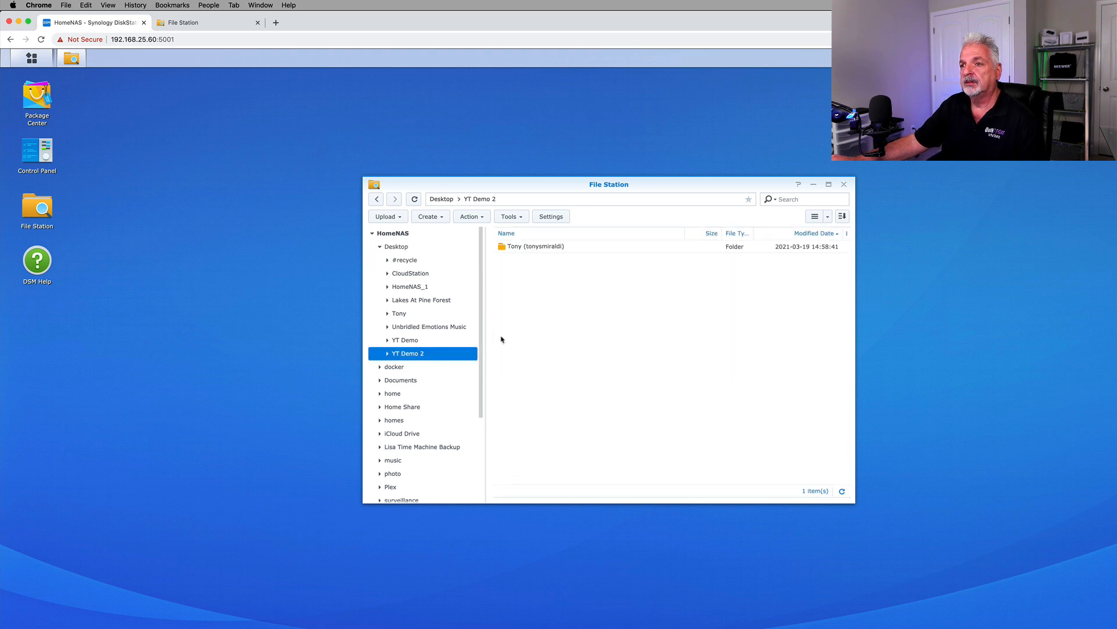
{"action": "mouse_move", "coordinate": [531, 245]}
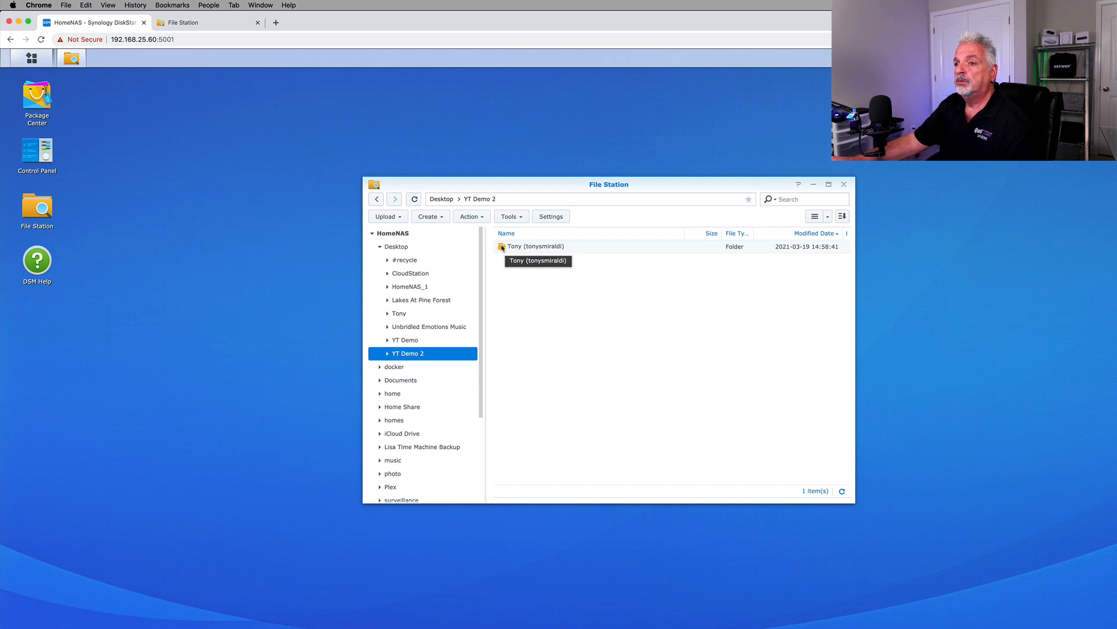
{"action": "double_click", "coordinate": [535, 245]}
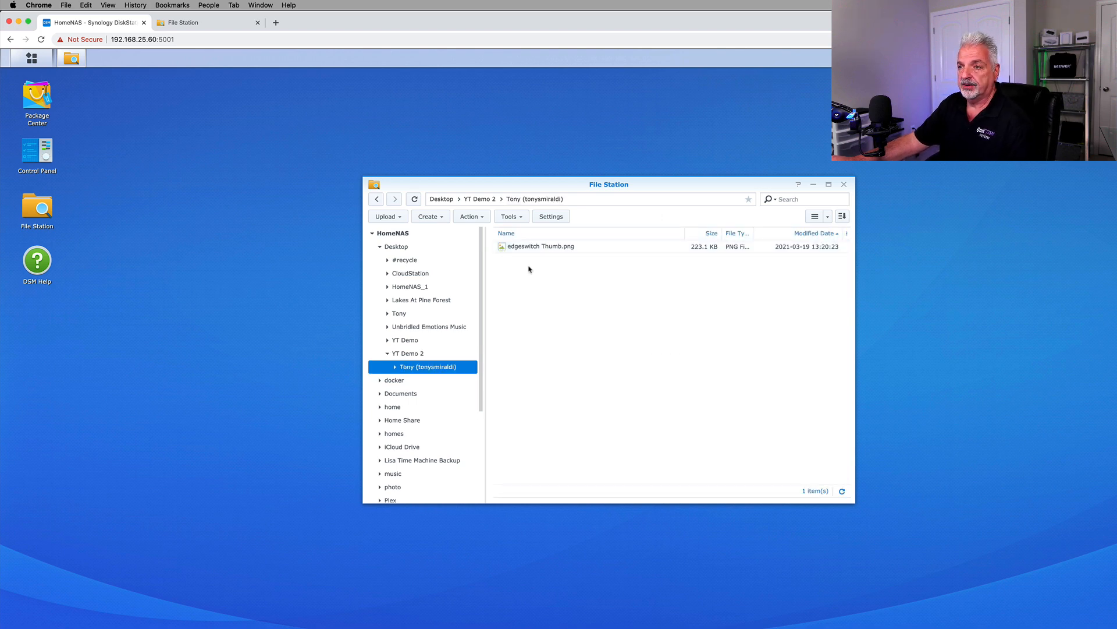